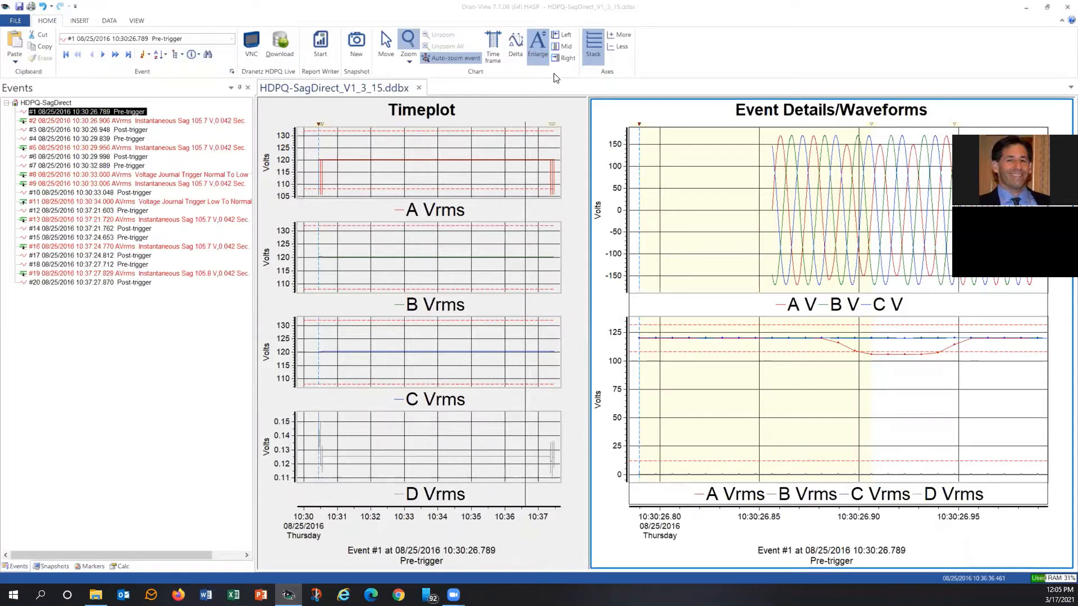
mouse_move(318, 109)
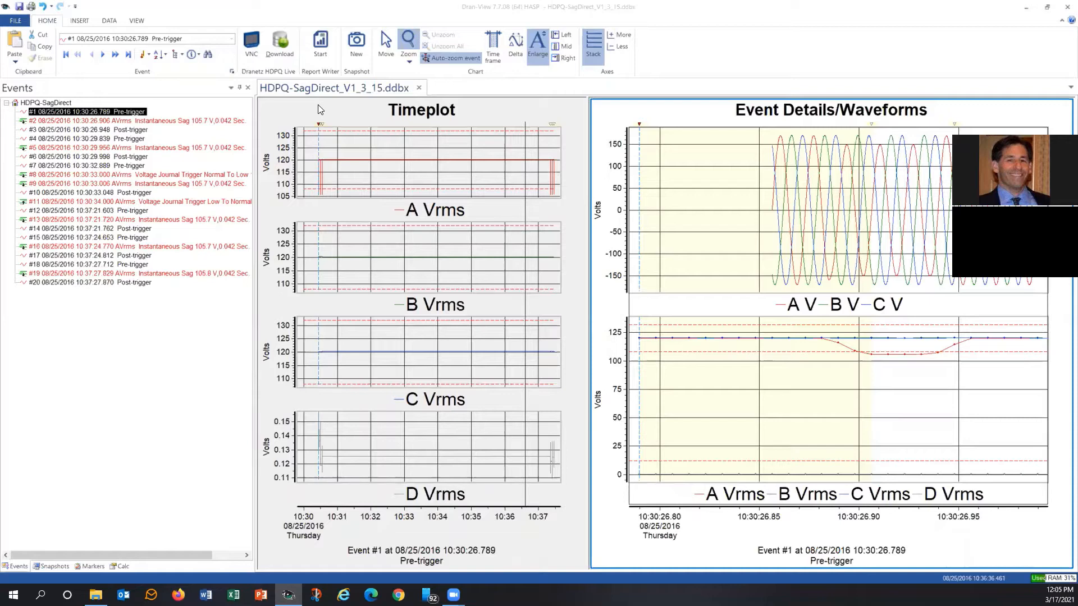
mouse_move(318, 45)
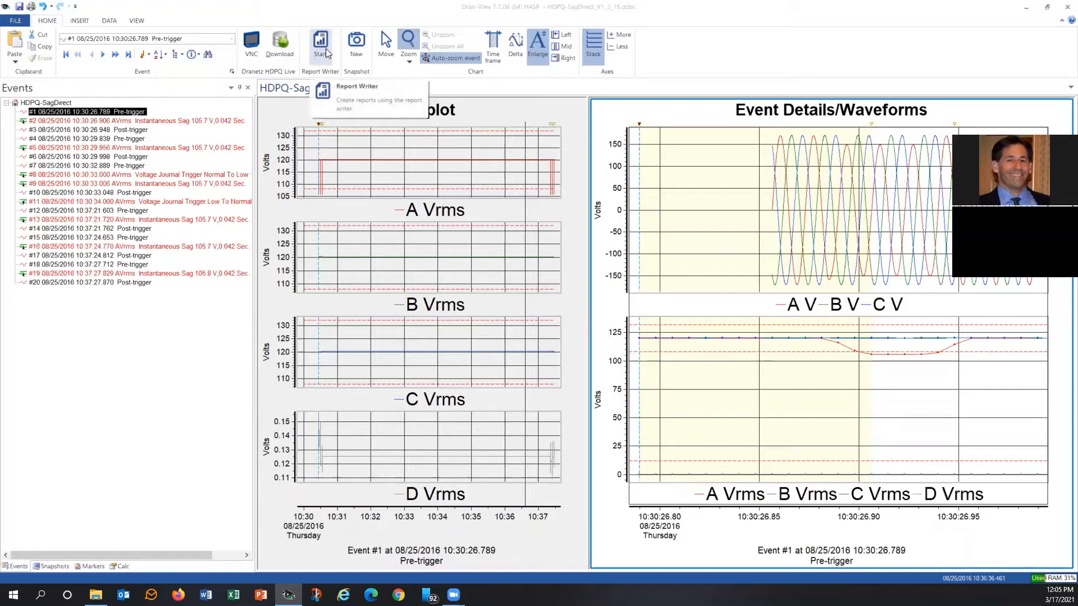
Open the Report Writer settings and switch generation from Automatic to Custom.
click(321, 45)
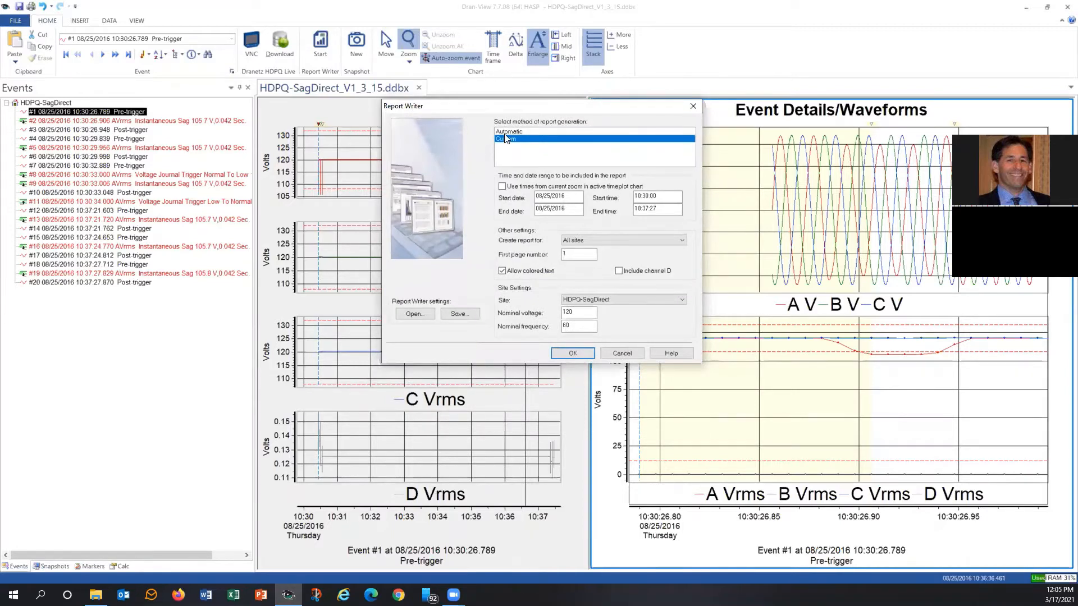
click(509, 131)
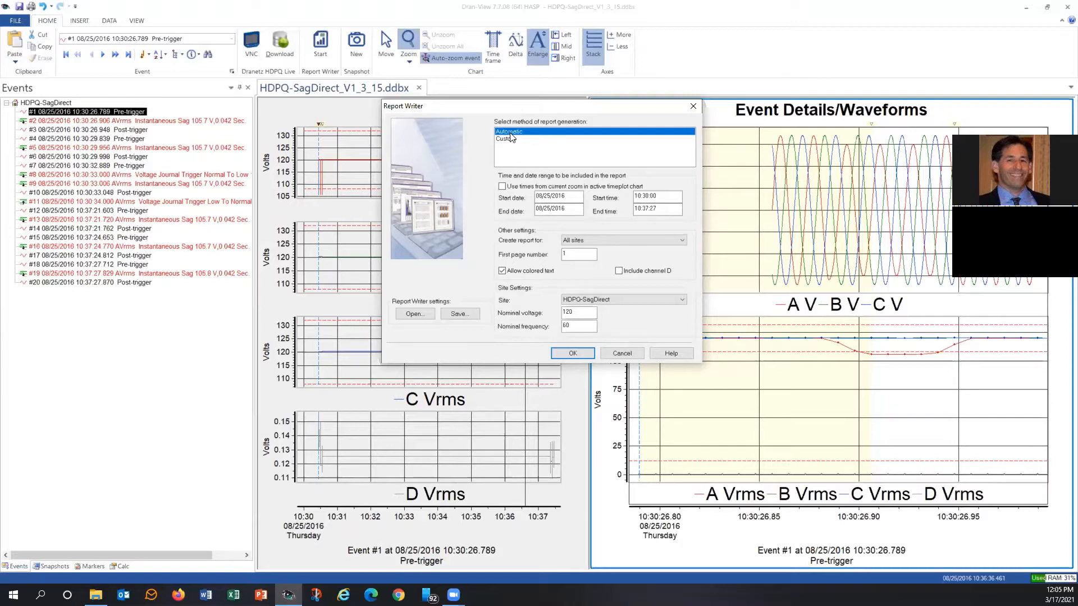
mouse_move(510, 138)
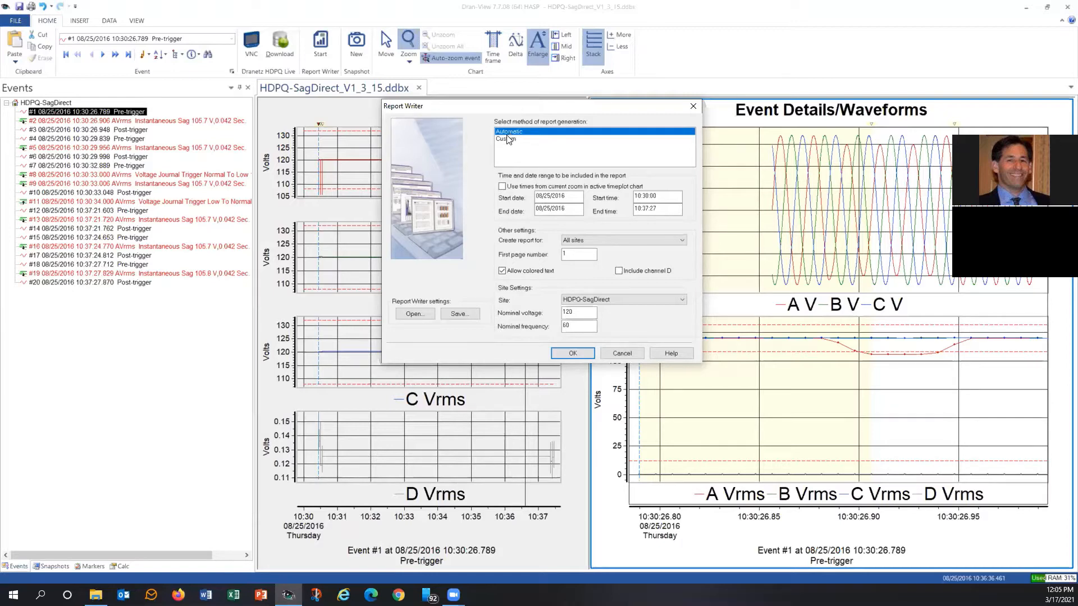
click(506, 138)
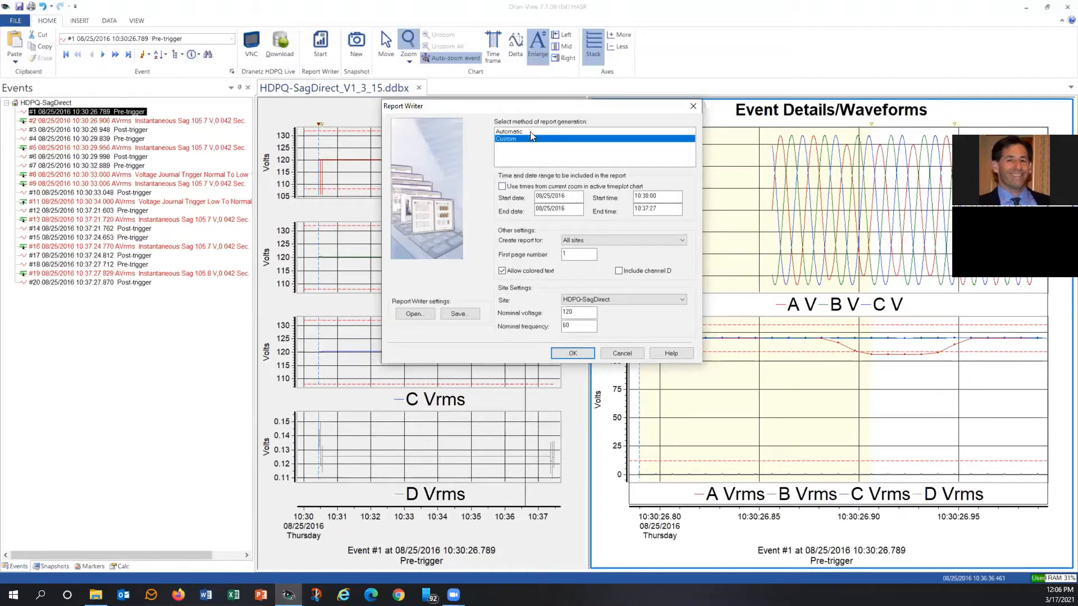
Return to Automatic generation, keep colored text allowed, and review date, channel D and site settings.
click(509, 131)
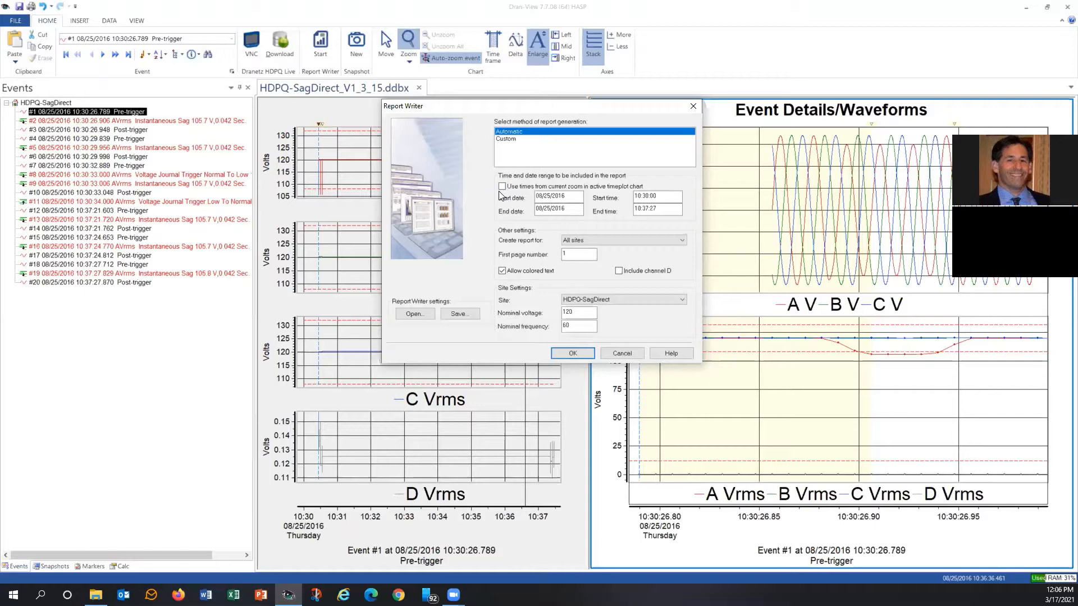
mouse_move(307, 122)
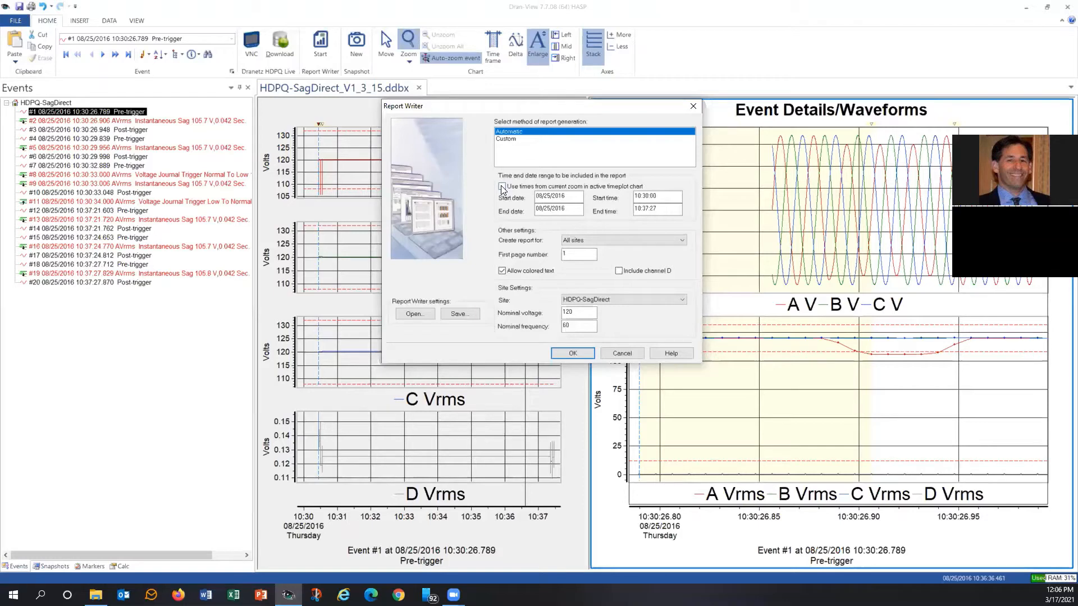
click(502, 186)
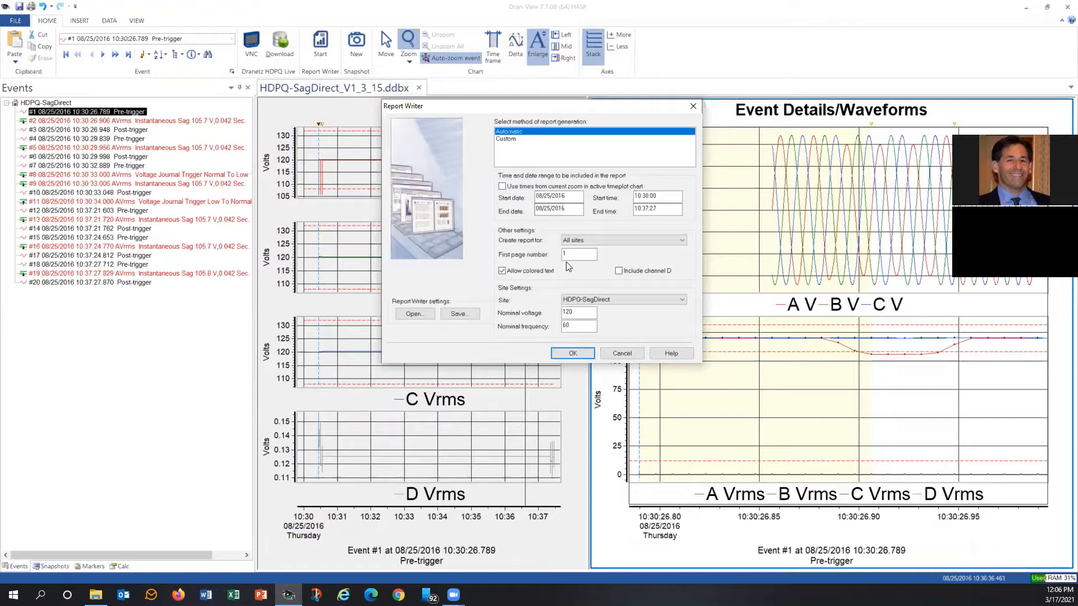
click(680, 240)
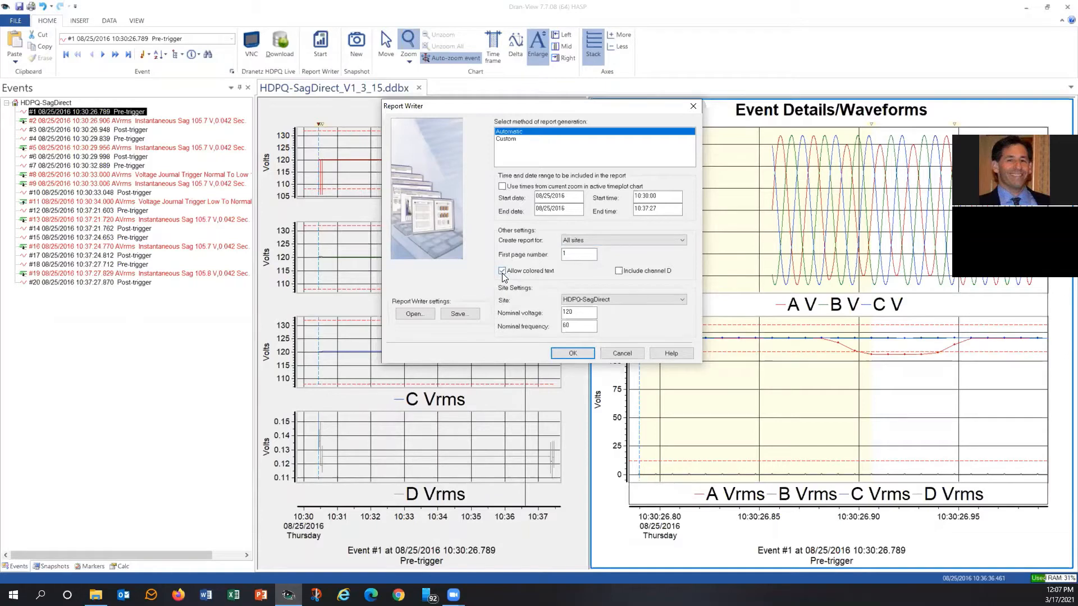
click(502, 270)
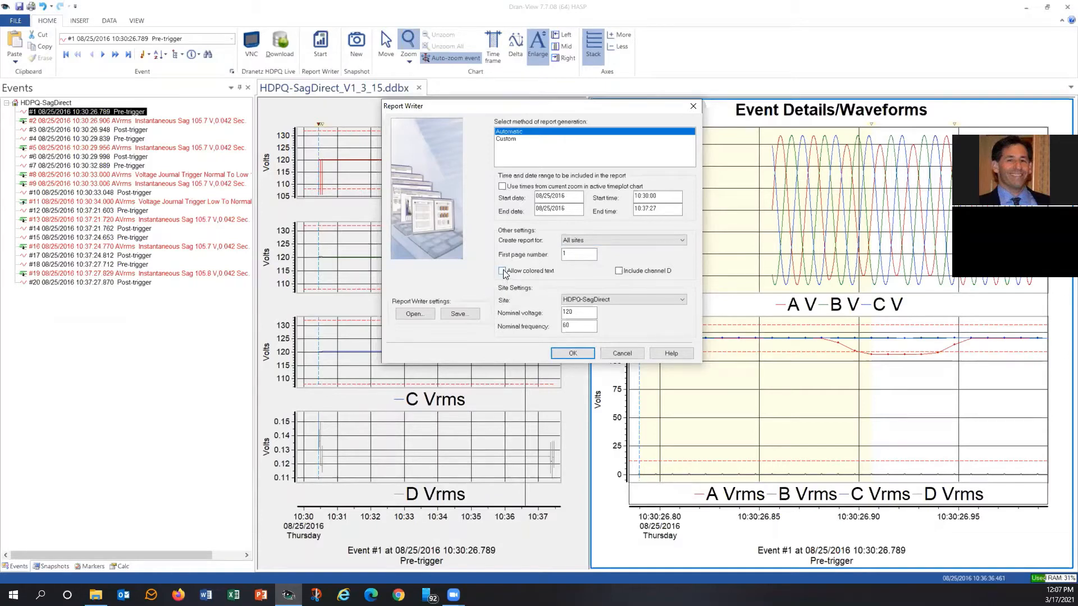
click(502, 270)
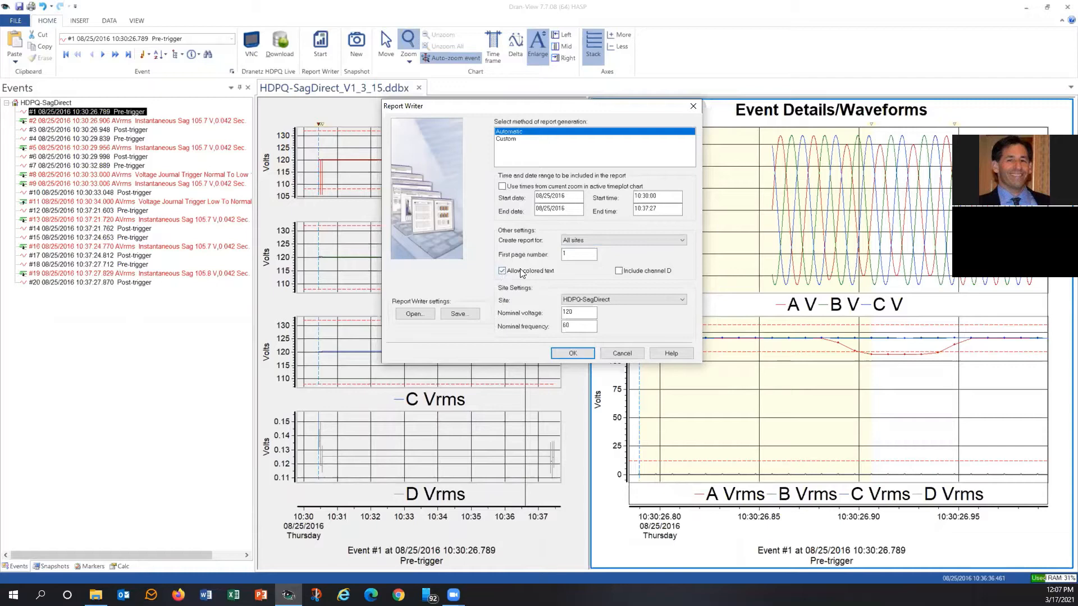
click(502, 270)
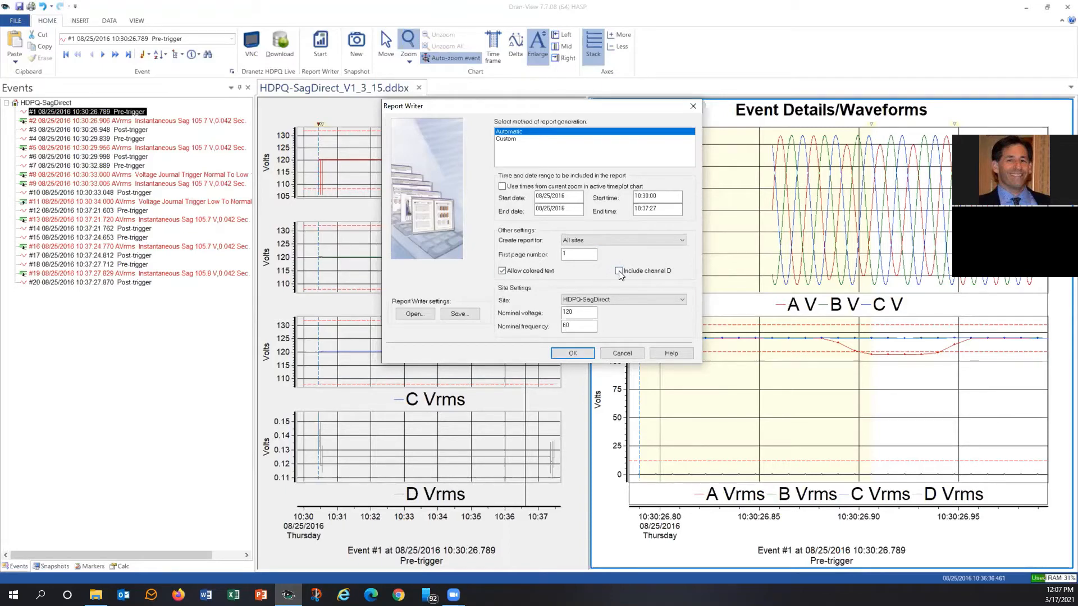
click(618, 270)
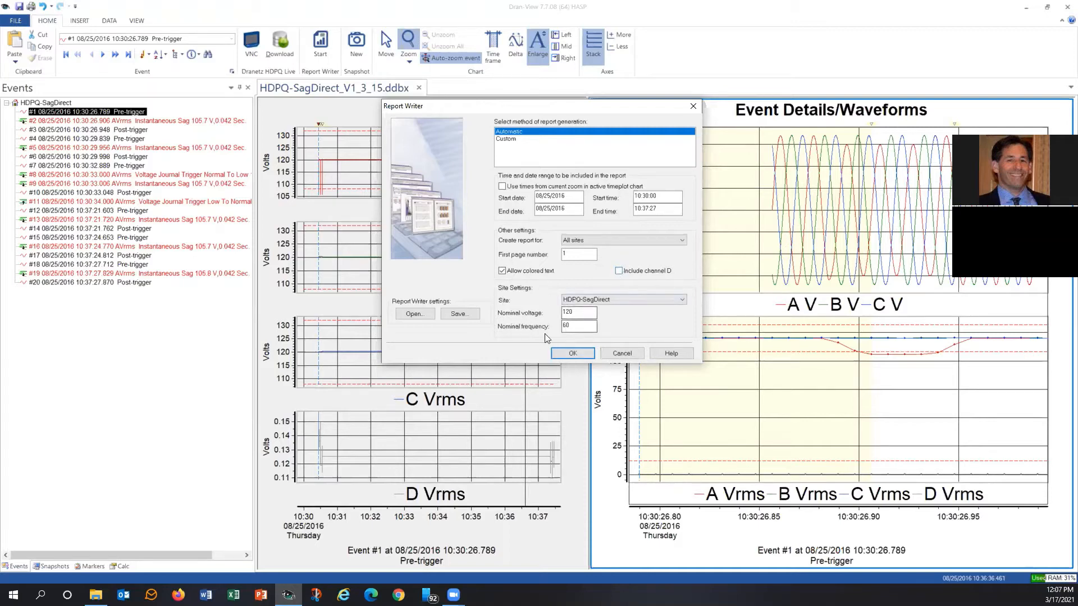
click(577, 312)
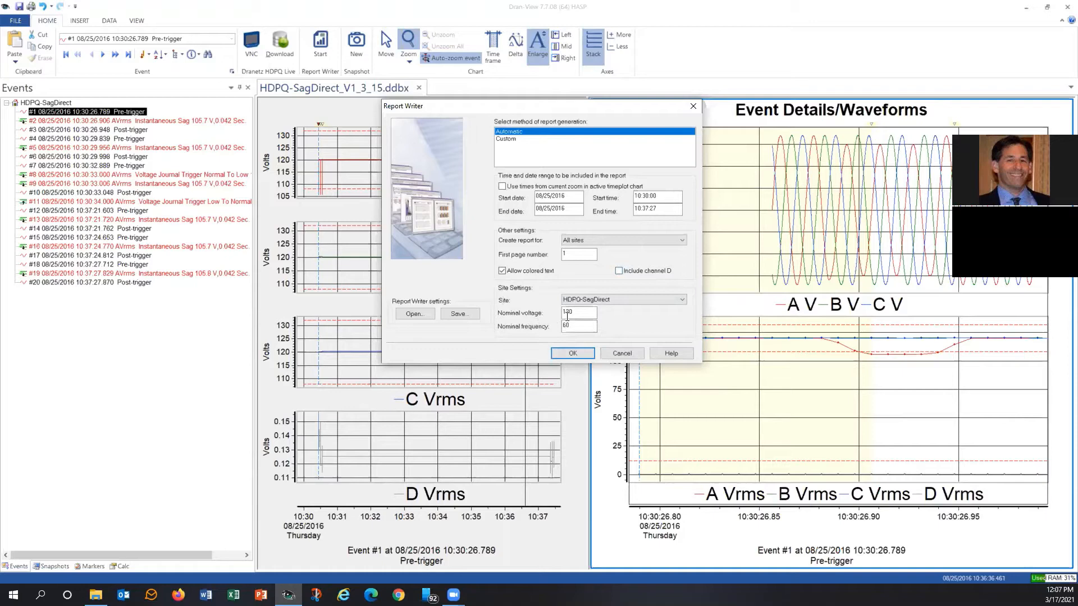
Accept the Report Writer settings to bring up the Automatic Report Generator.
click(578, 327)
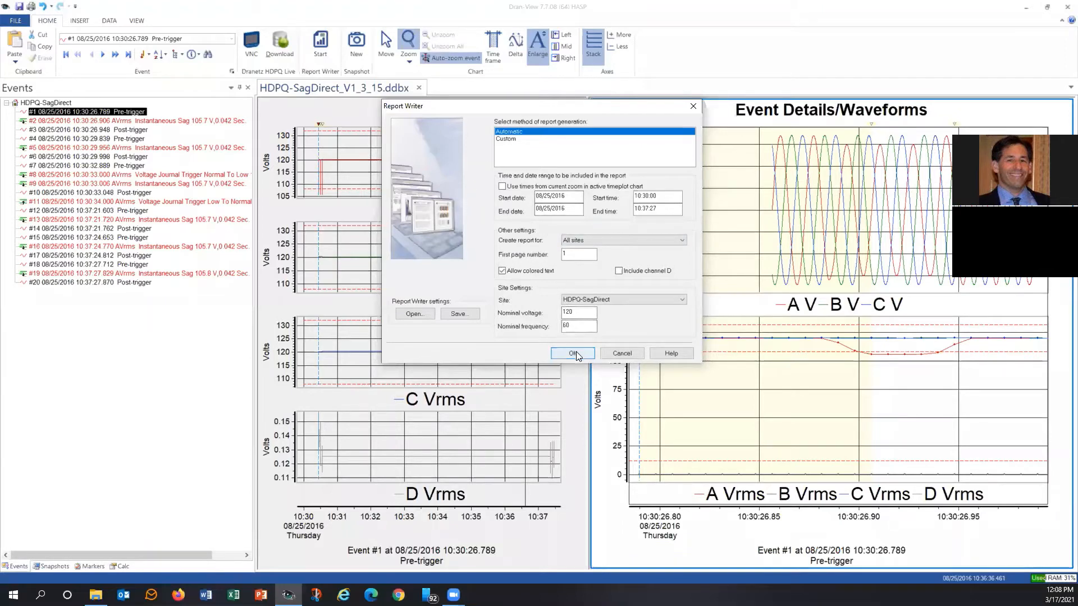
click(573, 353)
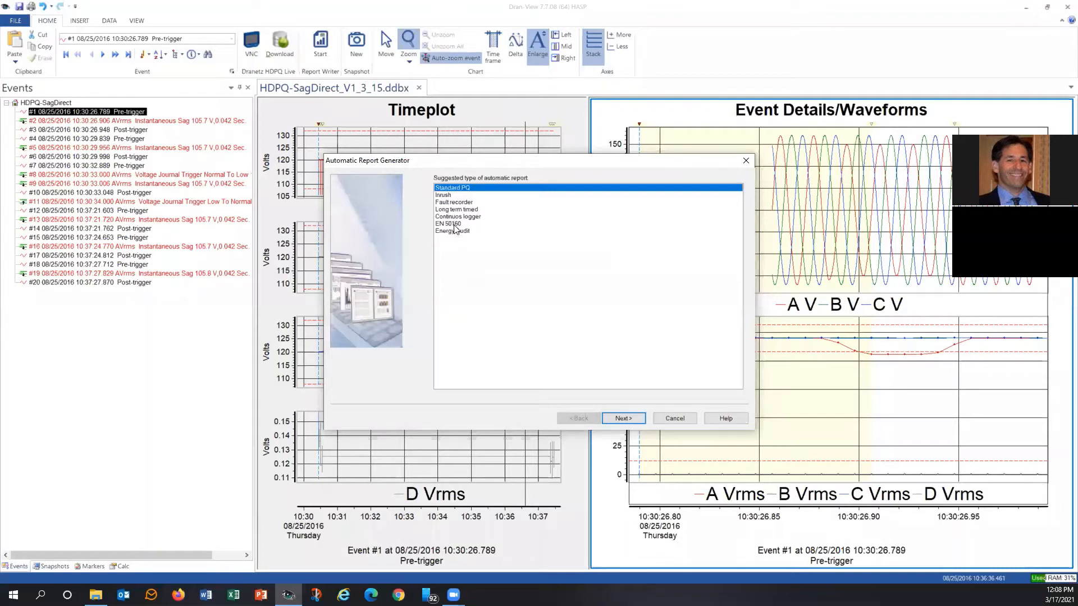
Pick Standard PQ instead of EN 50160 and generate the report in a new tab.
click(449, 224)
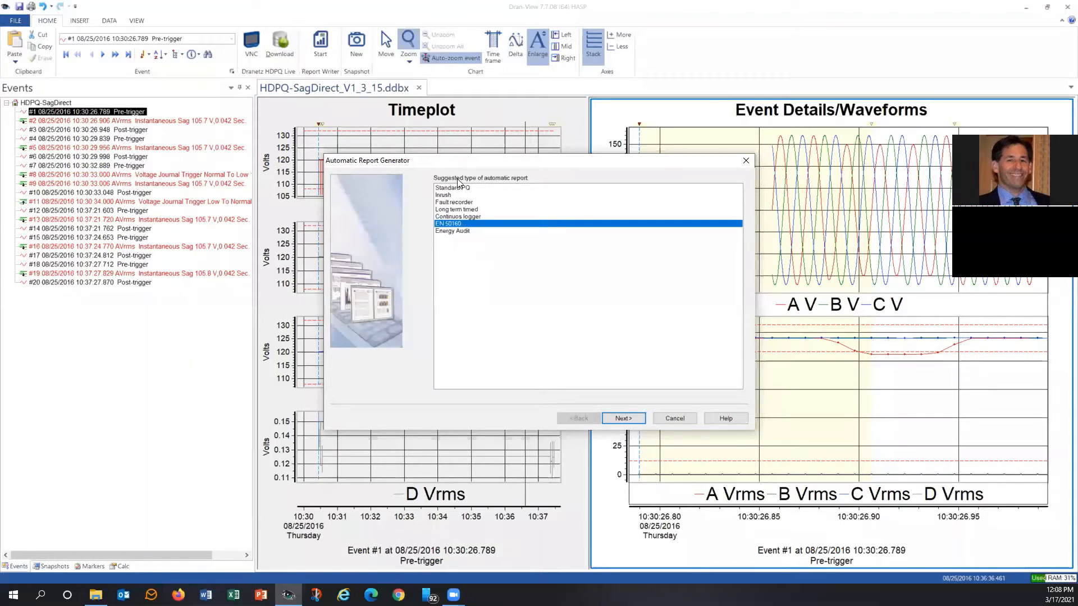
click(452, 187)
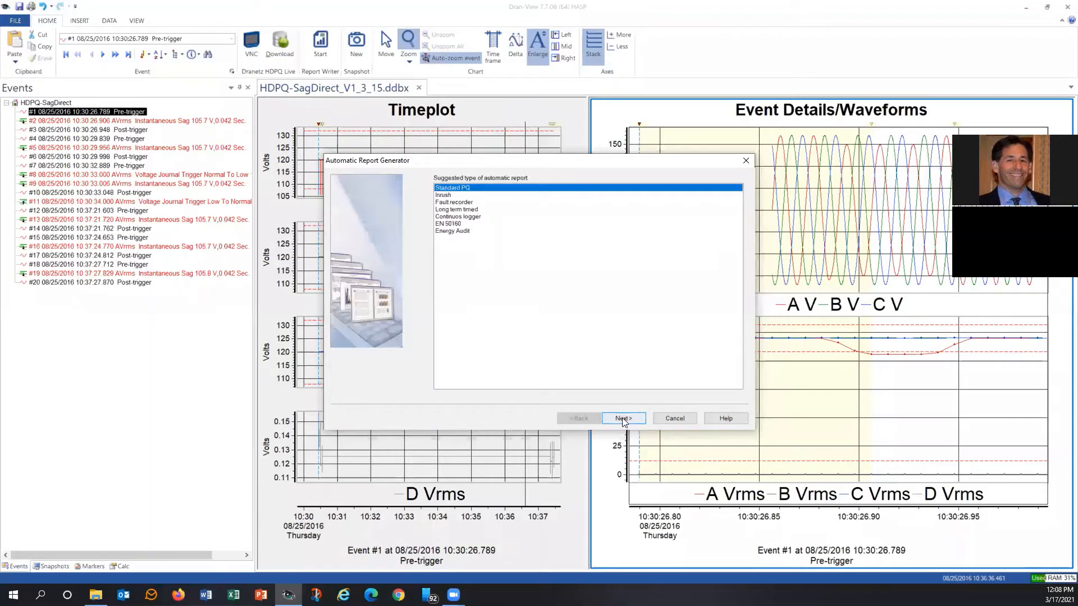
click(673, 418)
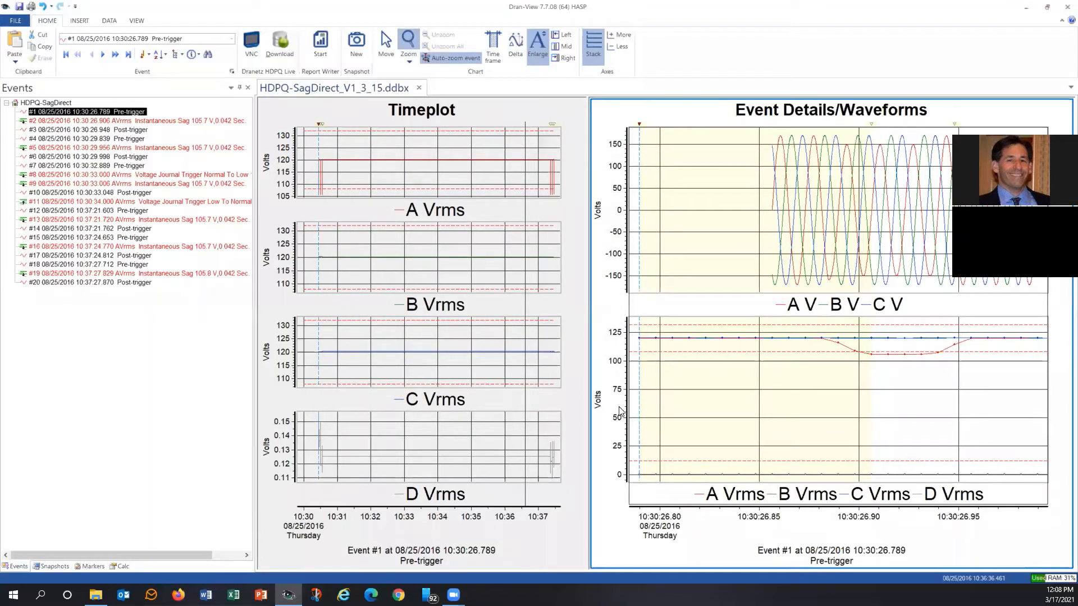
click(319, 51)
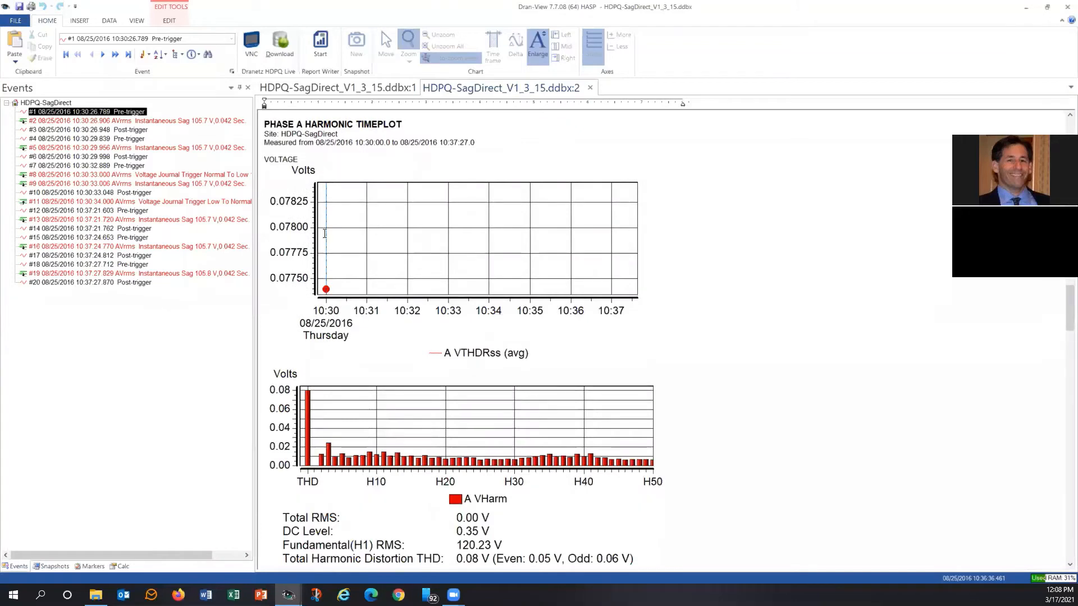
scroll(down, 3)
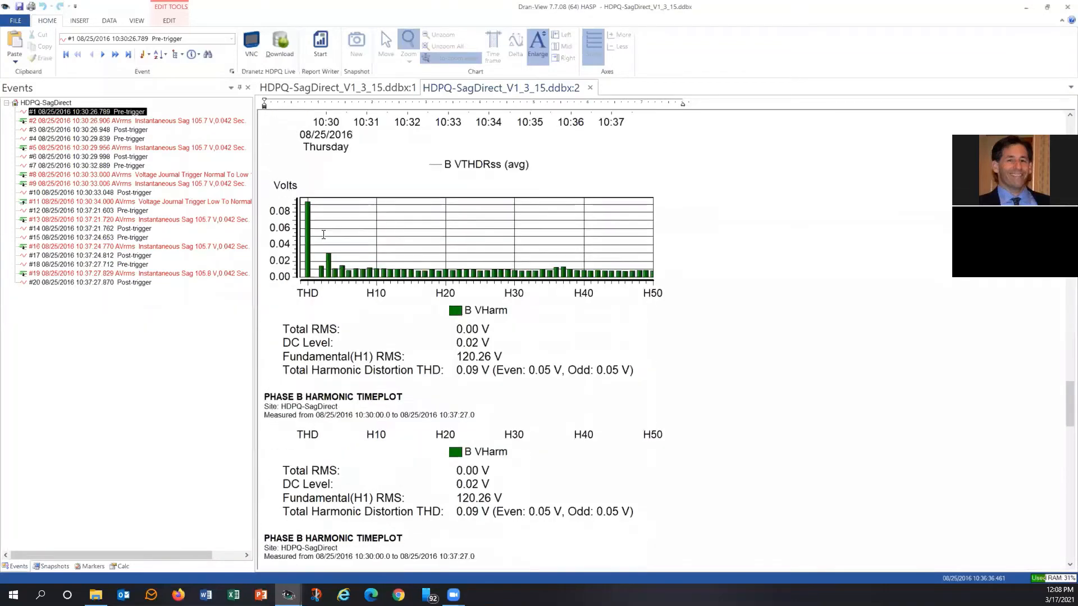
scroll(down, 3)
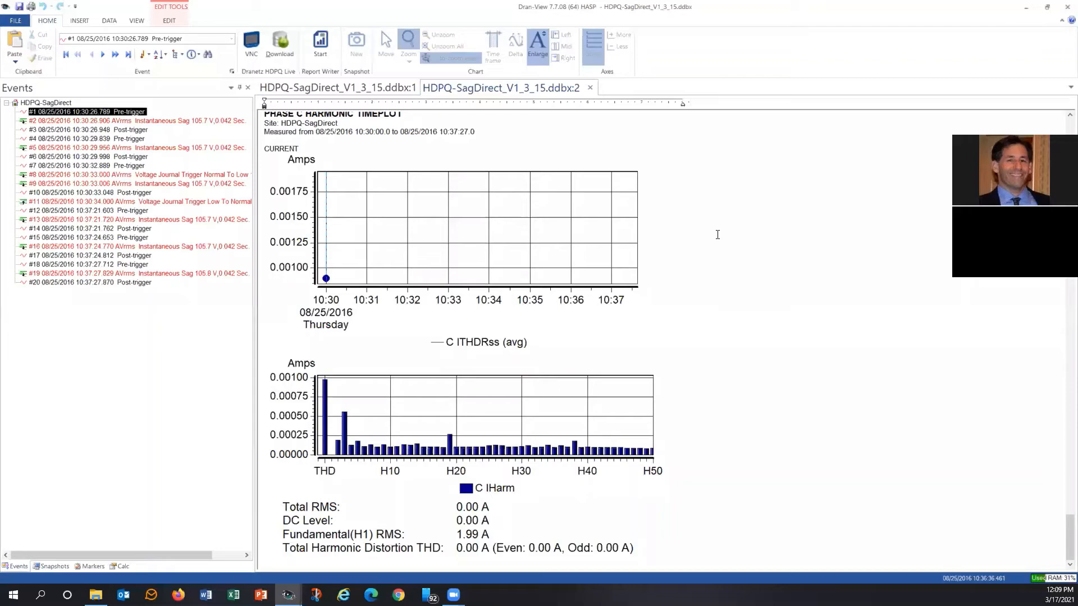
scroll(down, 3)
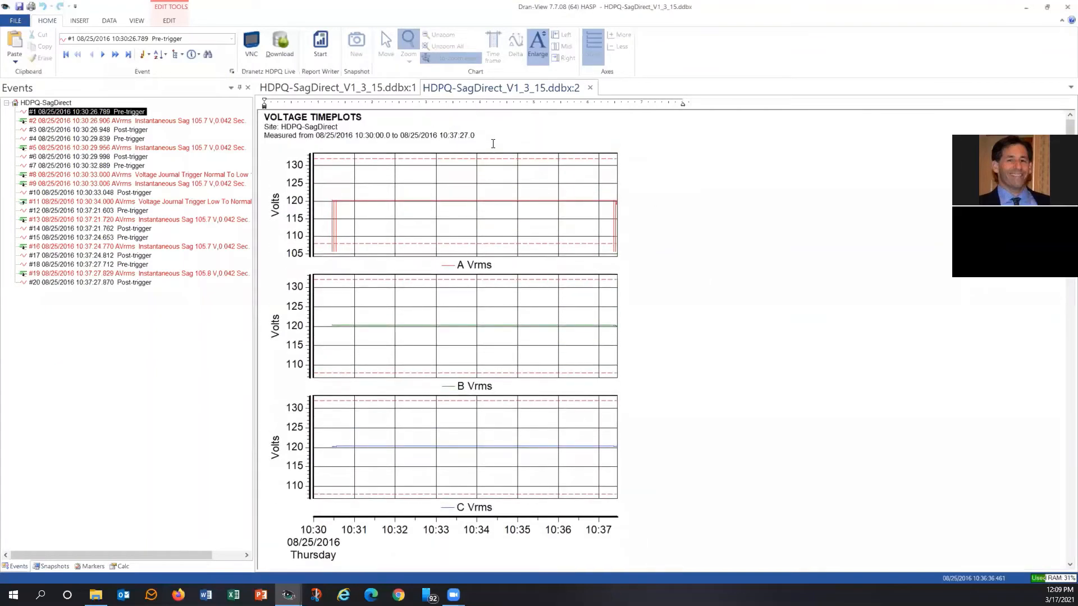
Add the text 'Test Editor' above the Voltage Timeplots section of the report.
text(Test Editor)
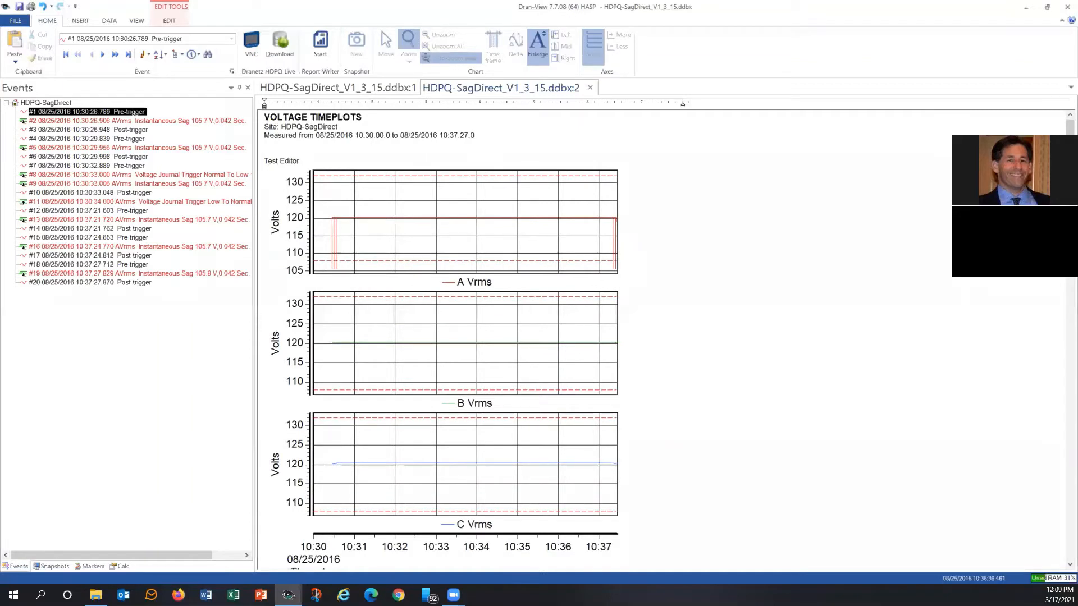
click(300, 159)
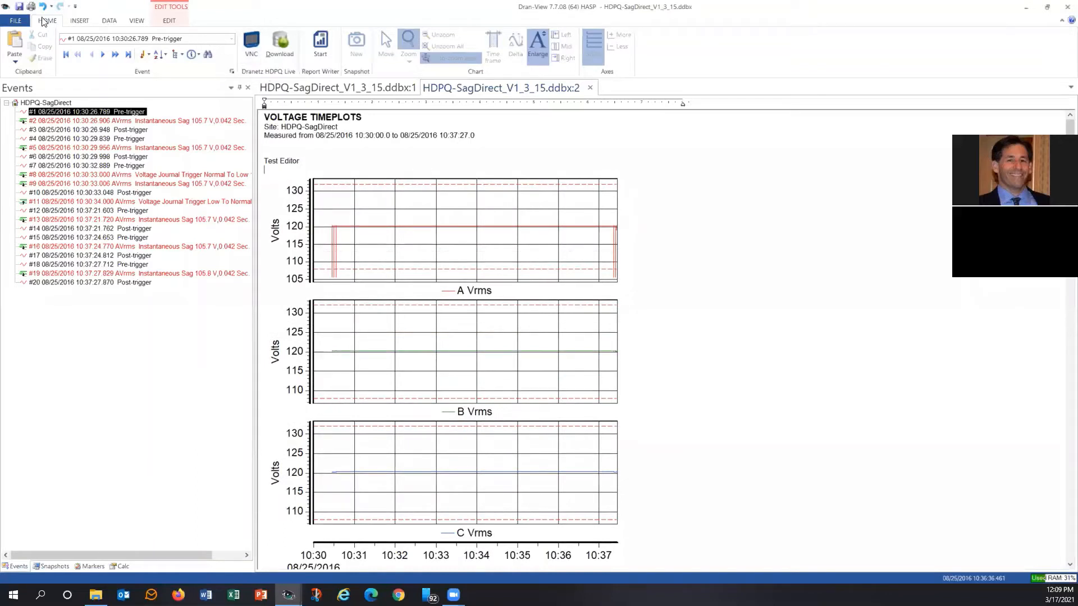
click(16, 20)
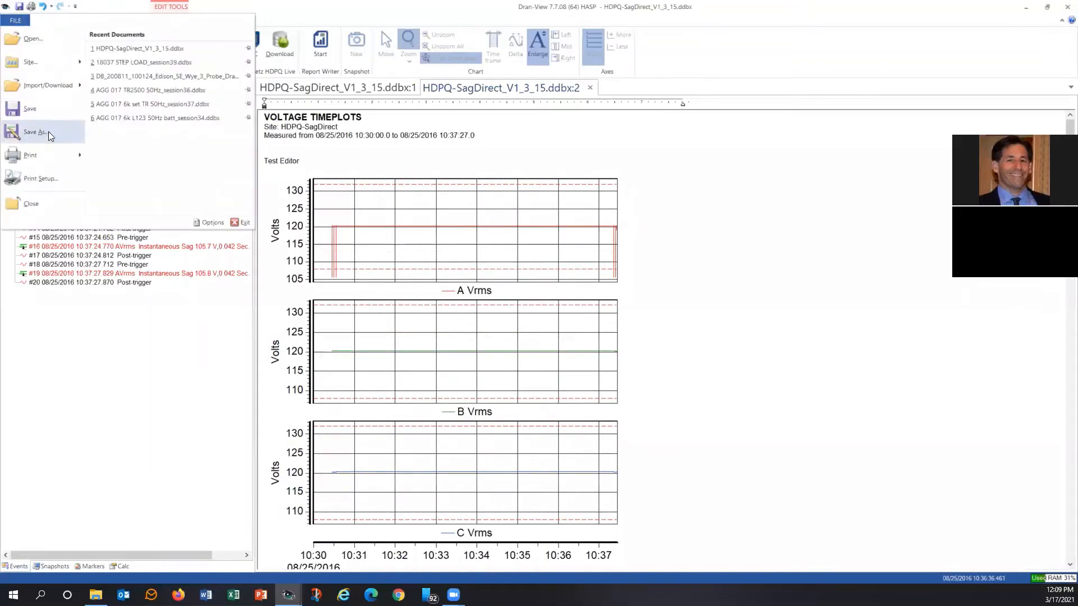
Start Save As for the report as HDPQ-SagDirect_V1_3_15.rtf in Rich Text Format.
click(35, 131)
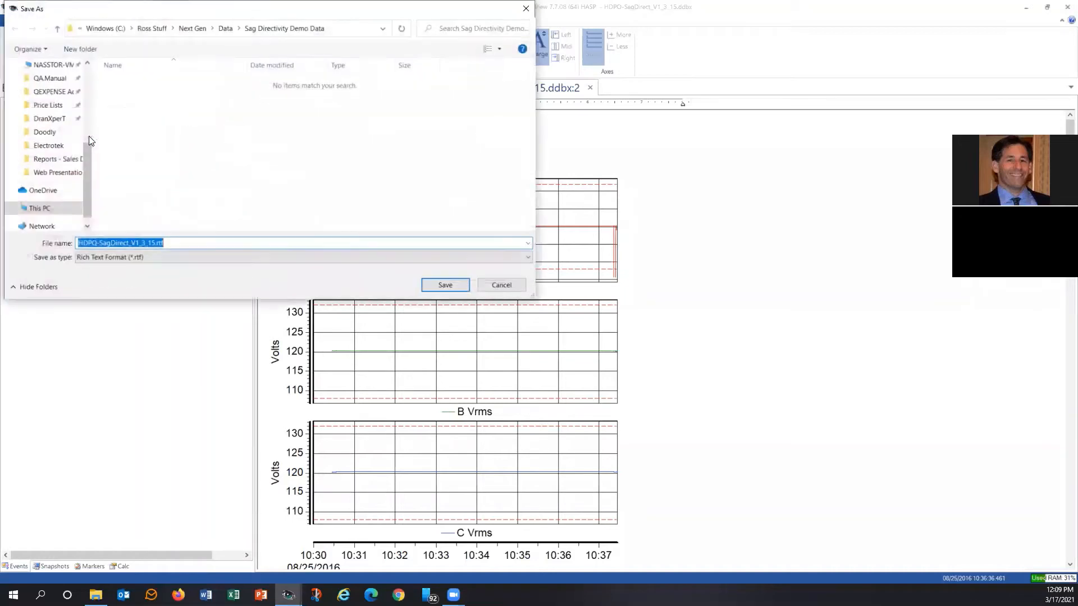
click(303, 257)
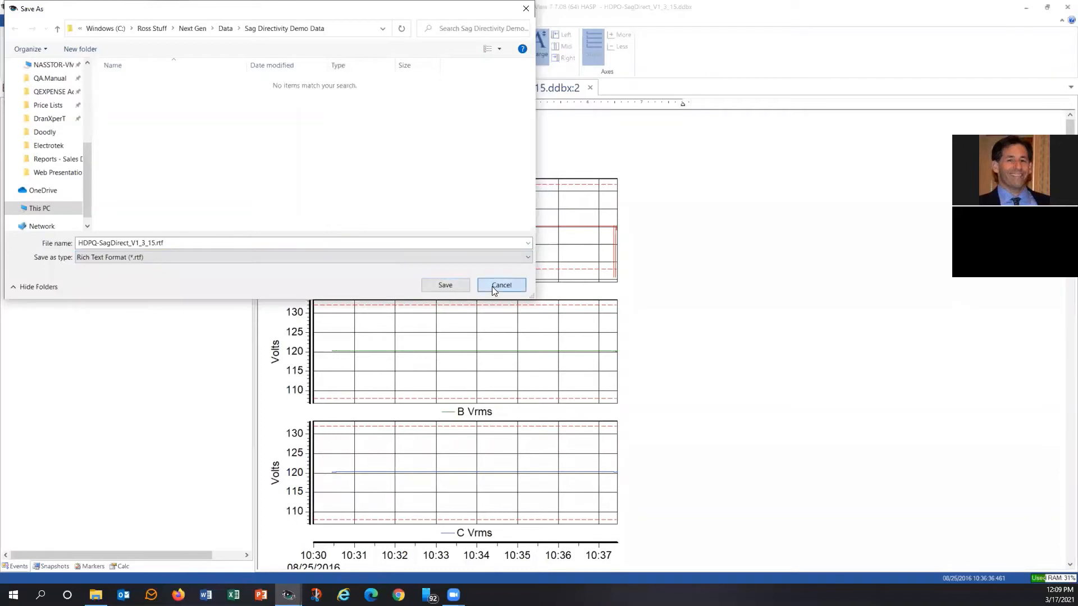
Cancel the Save As and bring the Report Writer back over the timeplot view.
click(501, 284)
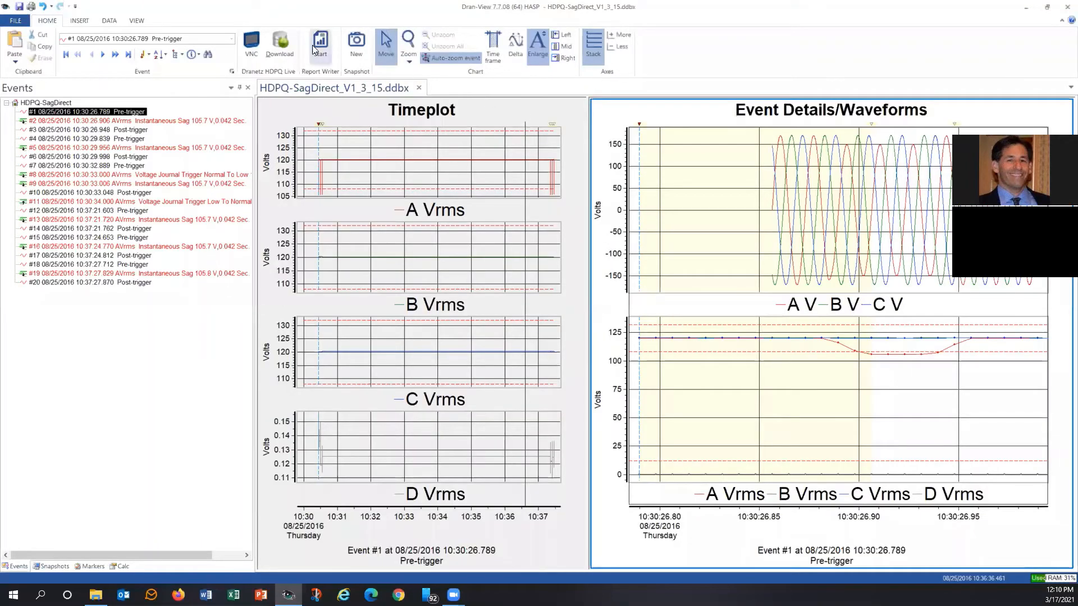
click(320, 44)
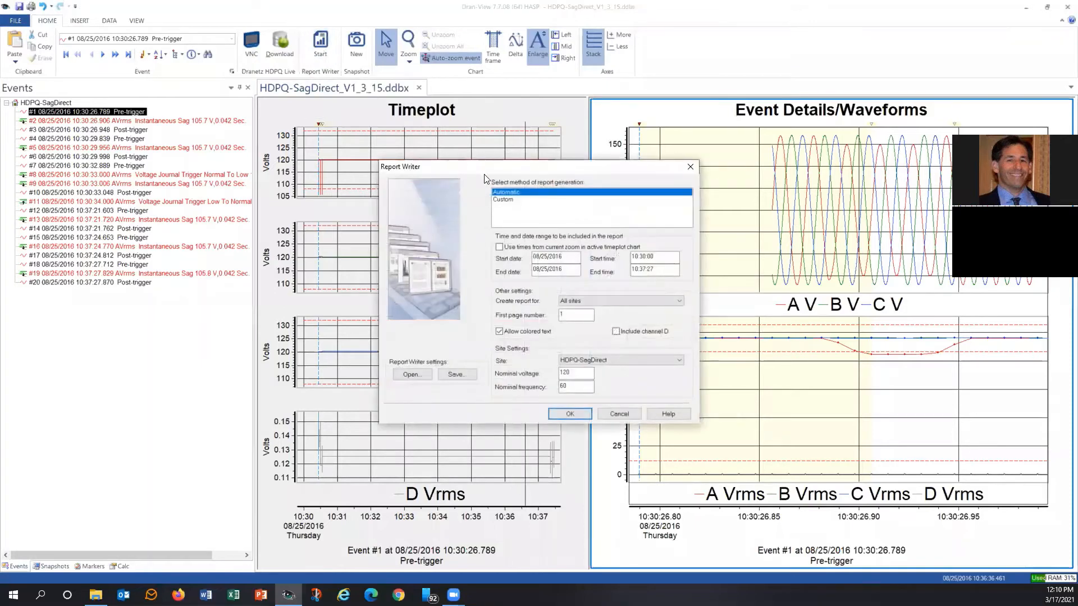
Choose Custom generation in Report Writer and confirm to open the Custom Report Generator.
click(505, 199)
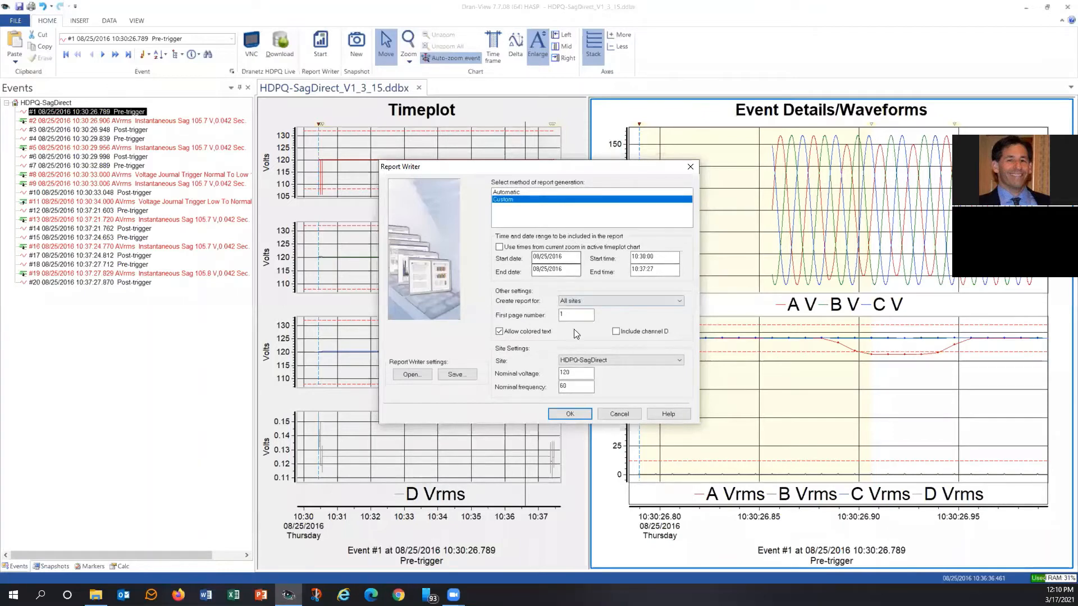
click(576, 386)
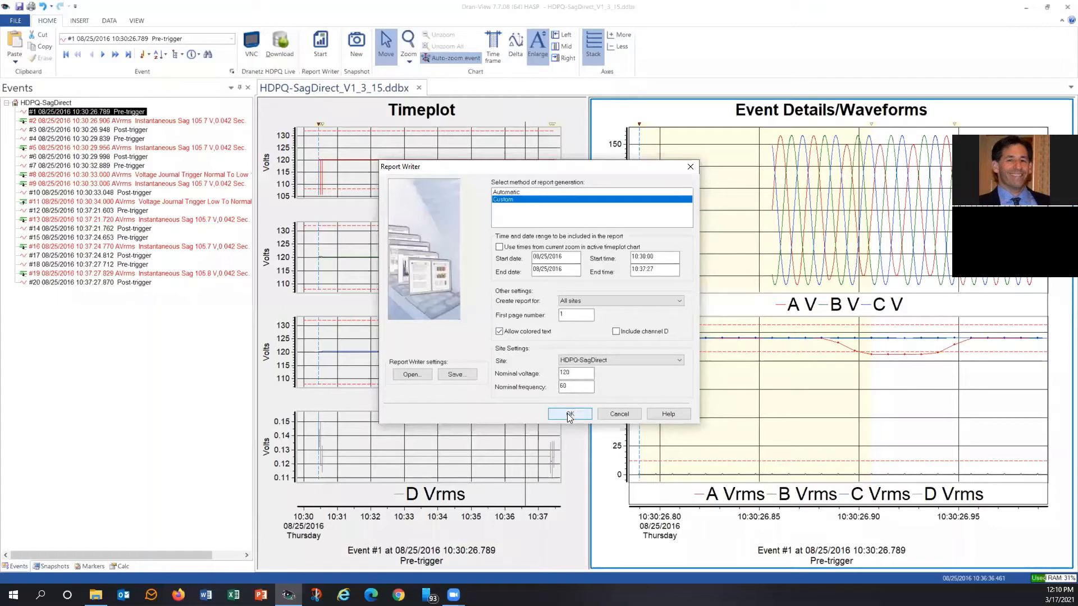
click(570, 414)
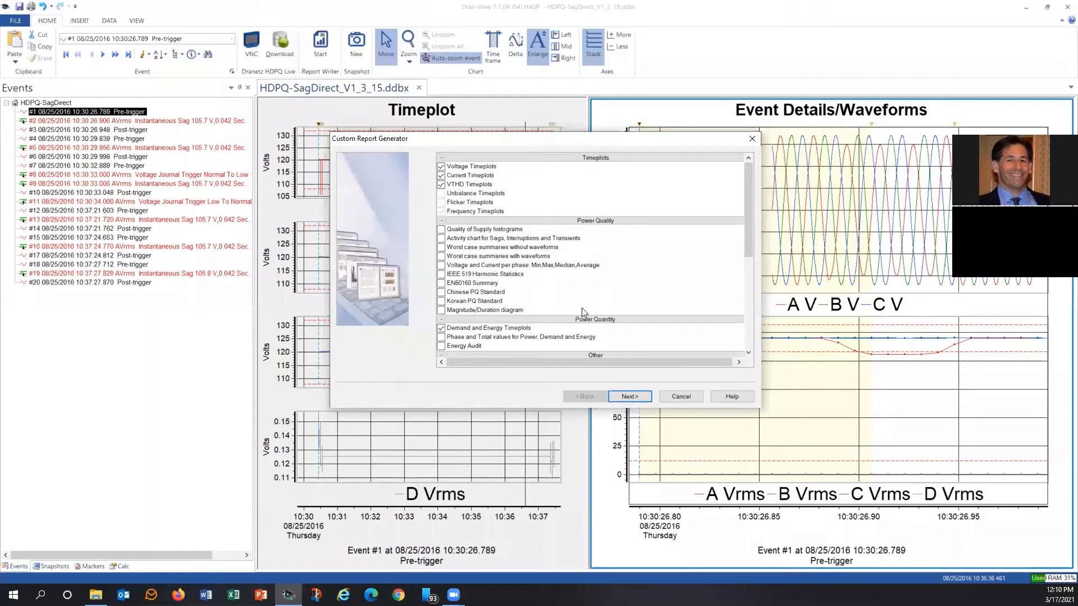
Uncheck Current and VTHD timeplots, leaving Voltage and Demand and Energy timeplots checked.
scroll(down, 3)
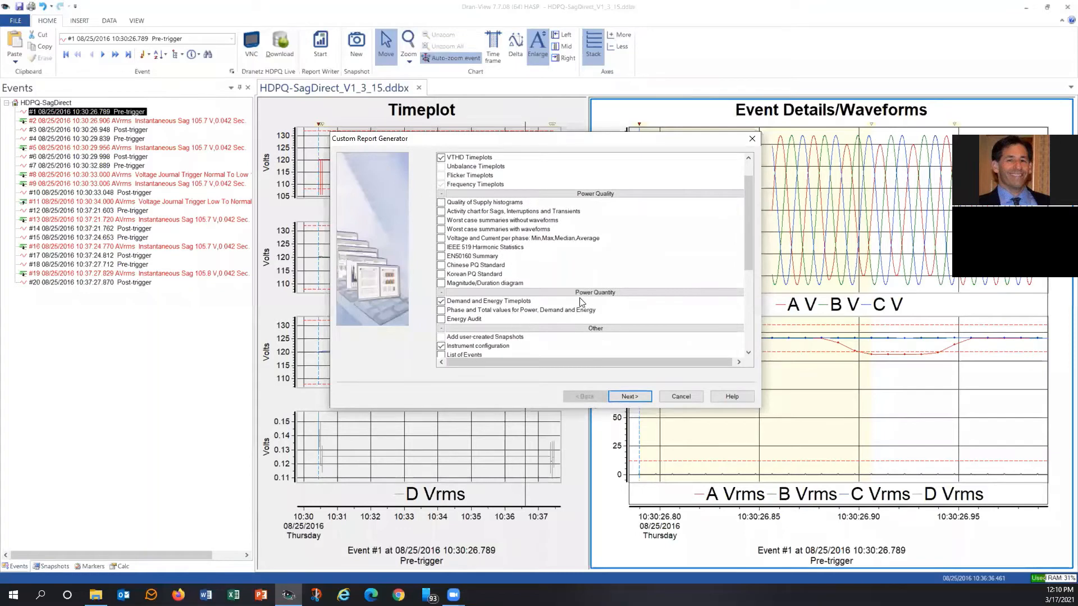
mouse_move(498, 303)
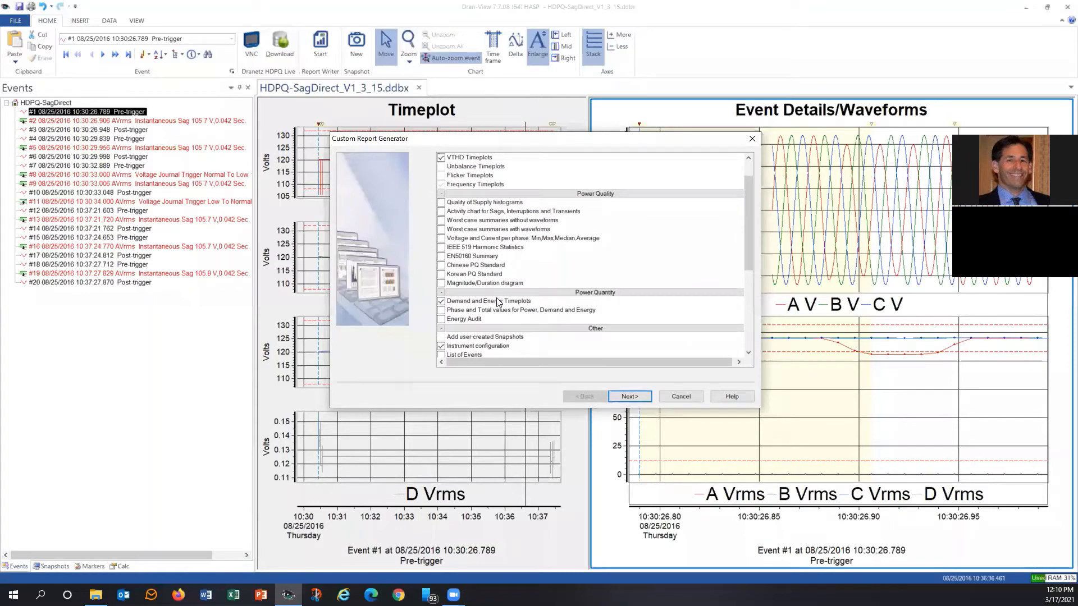
scroll(down, 3)
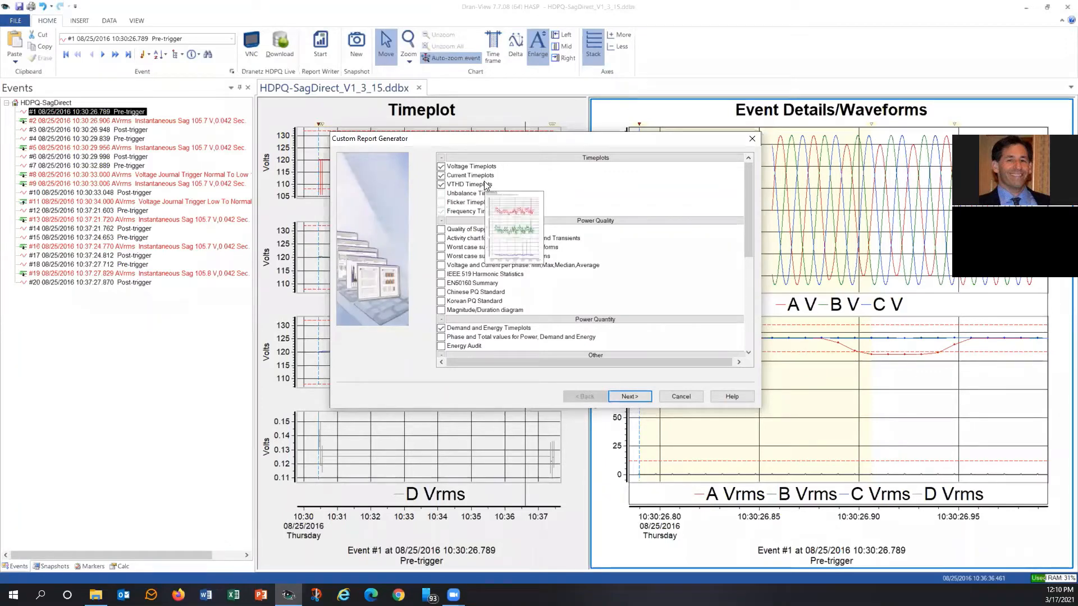
mouse_move(631, 189)
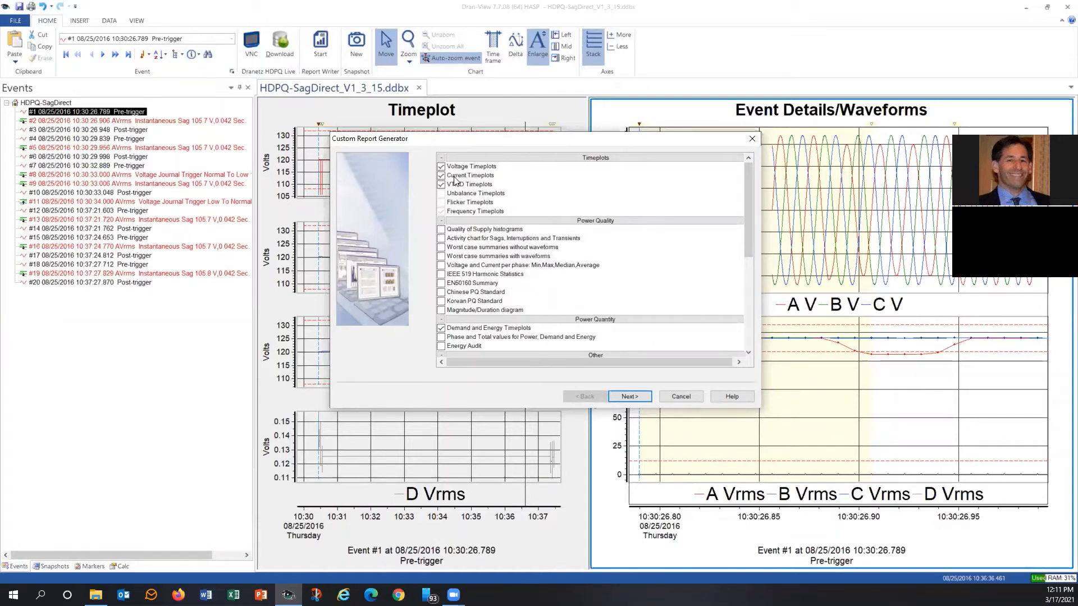
click(442, 229)
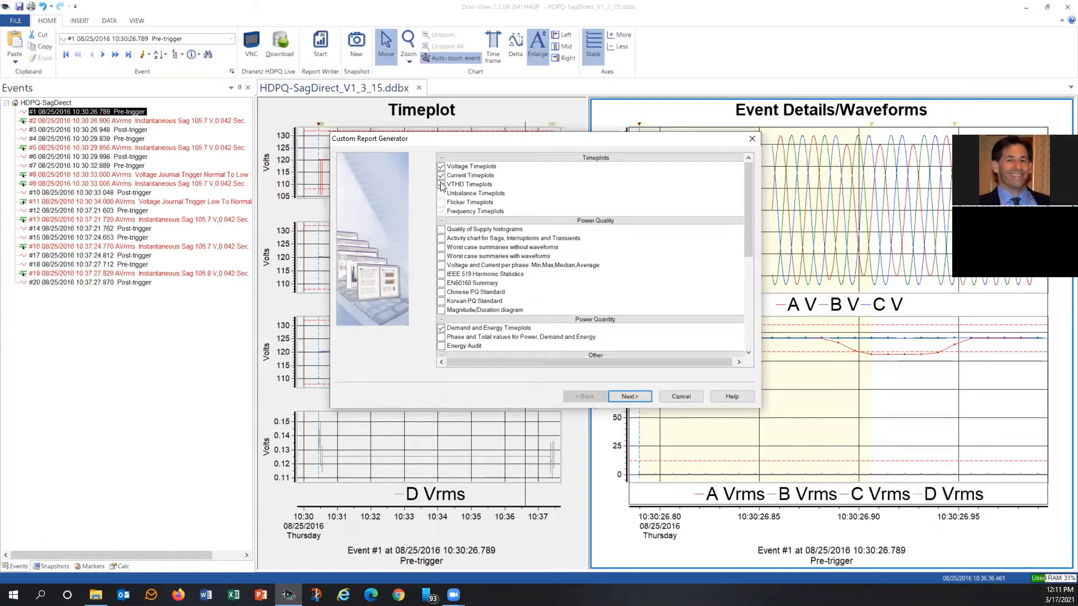
click(441, 175)
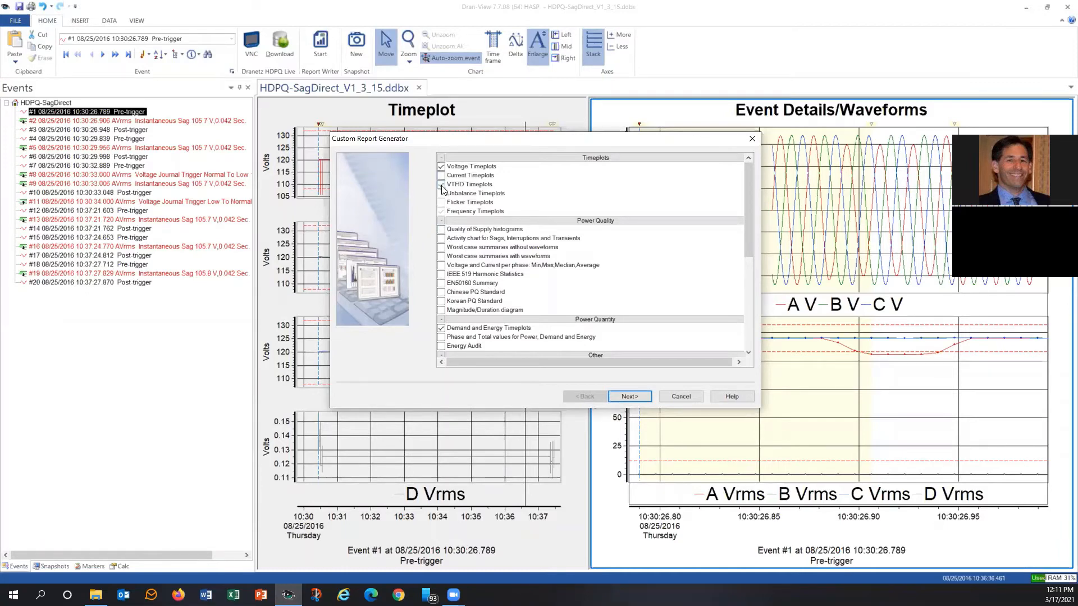
click(441, 184)
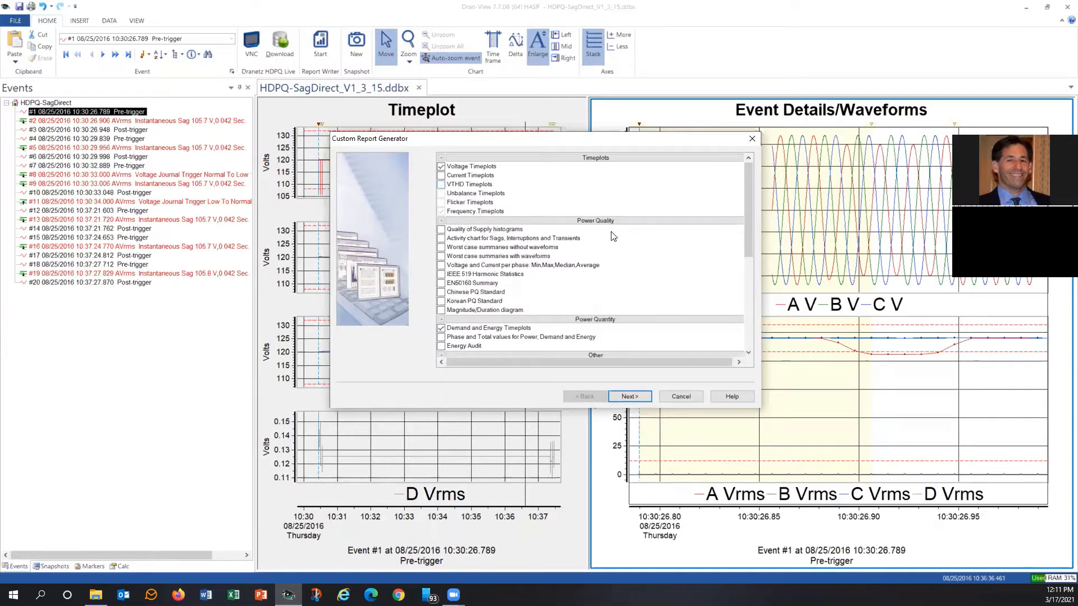
scroll(down, 3)
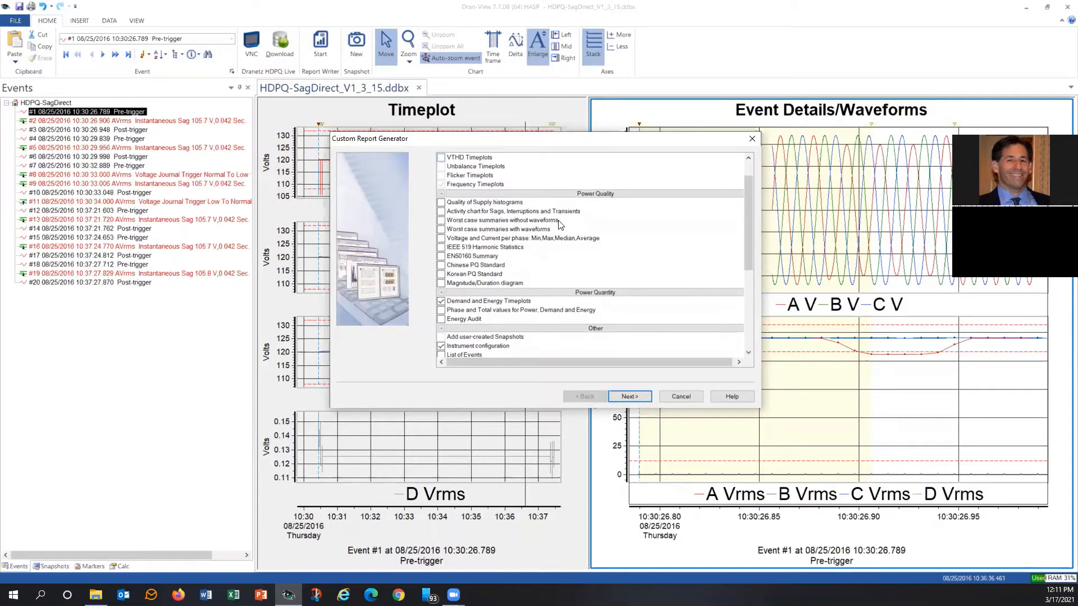
mouse_move(594, 268)
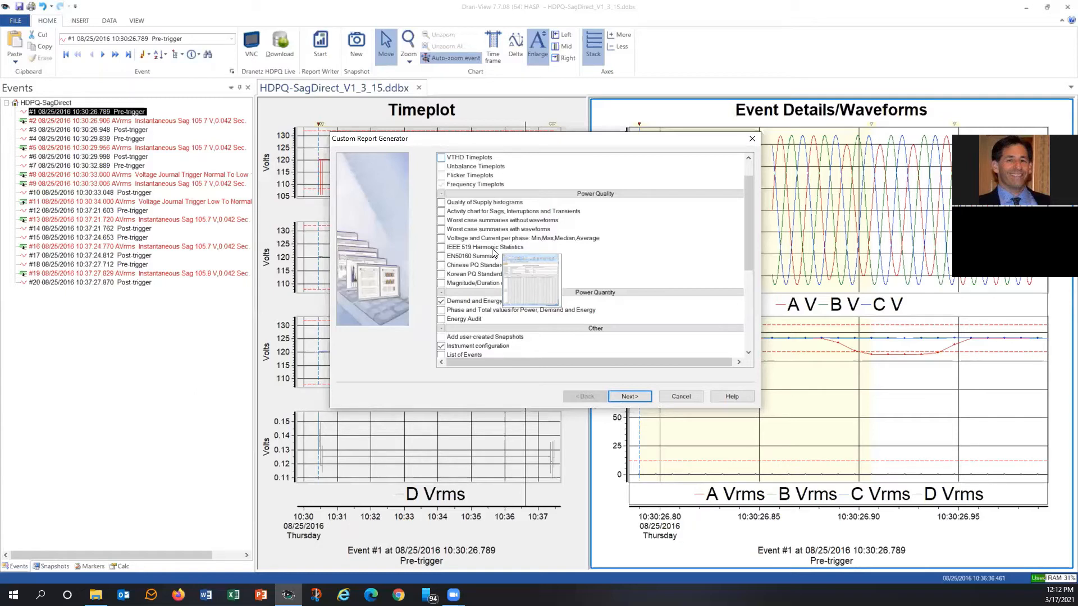
mouse_move(521, 260)
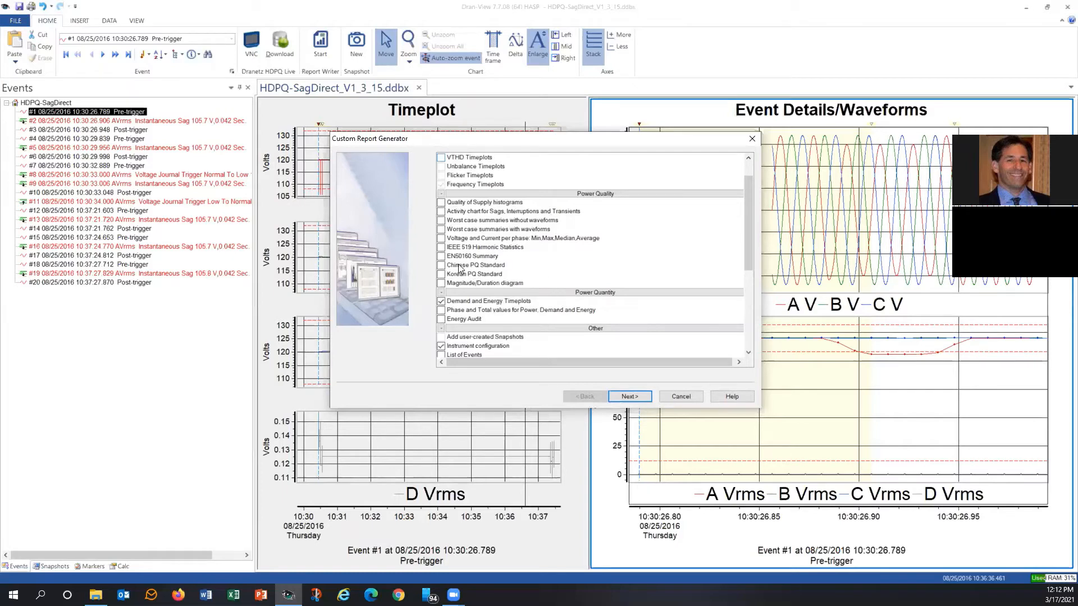
scroll(down, 3)
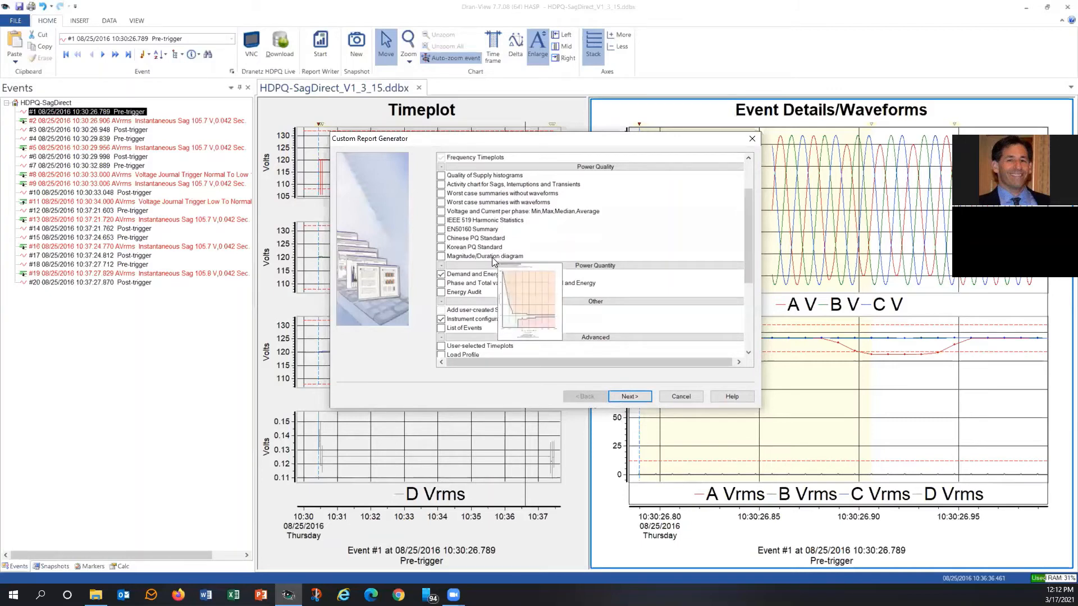
scroll(down, 3)
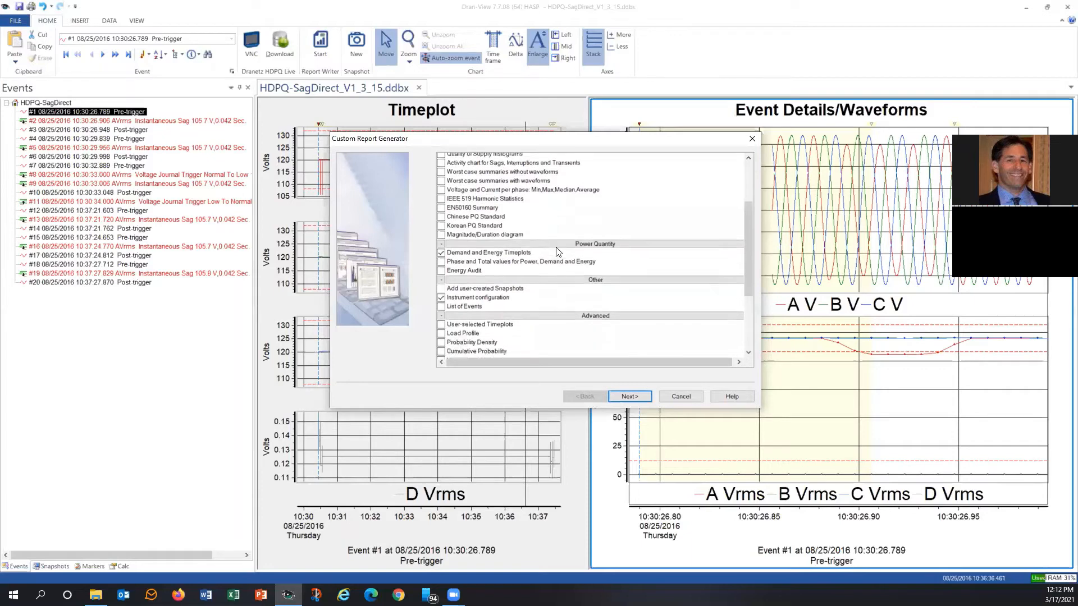
scroll(down, 3)
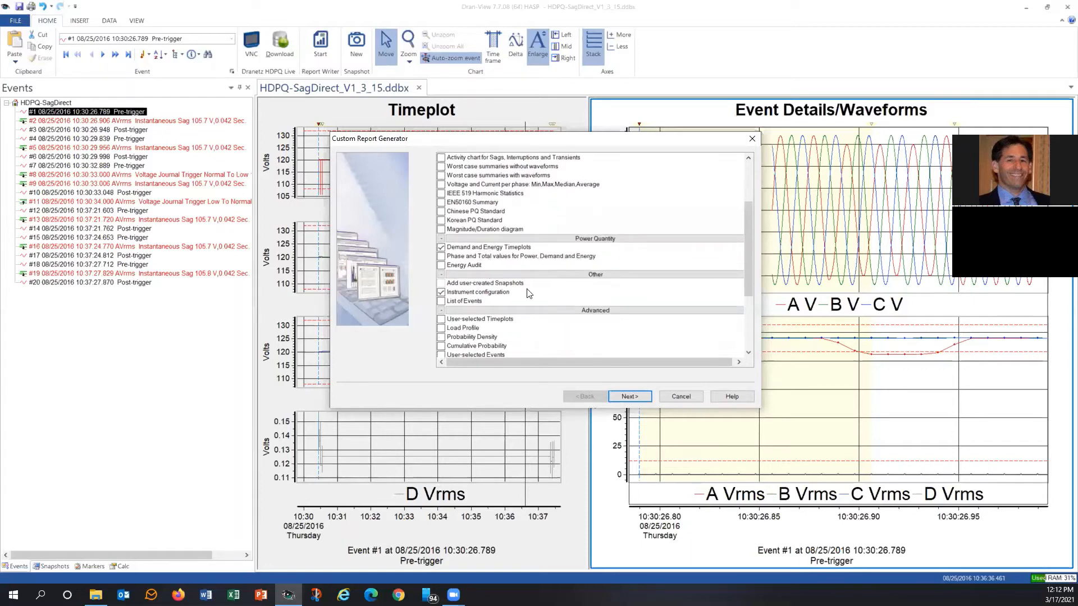
scroll(down, 3)
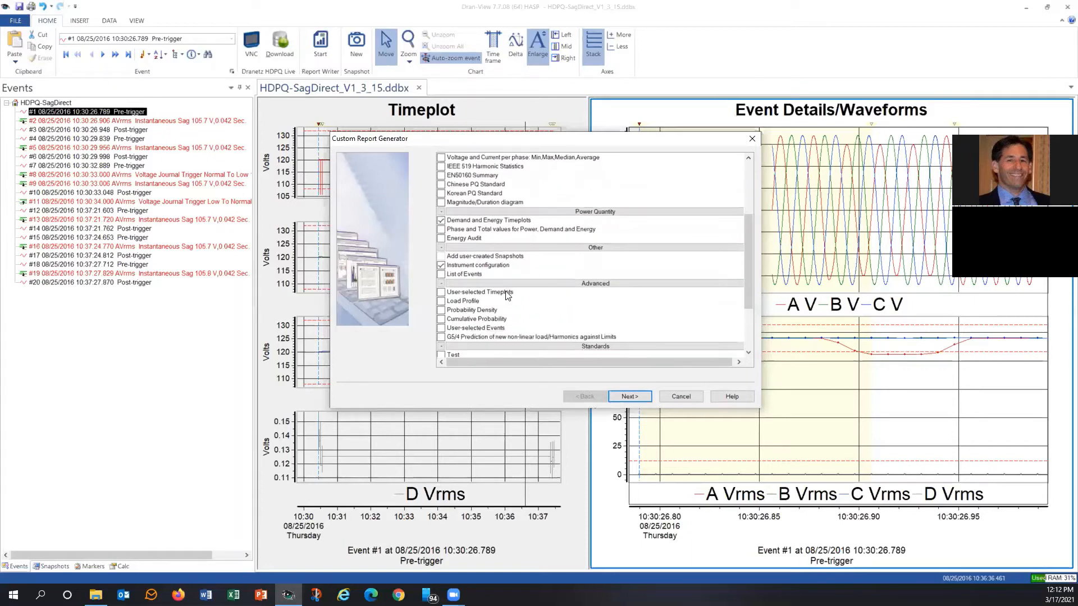
scroll(down, 3)
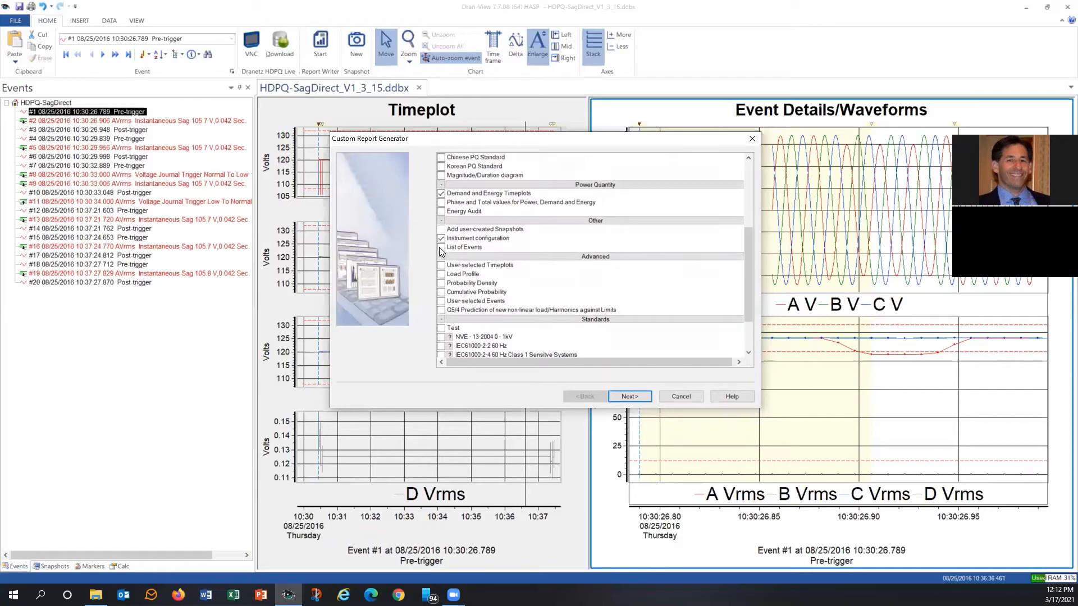
click(441, 246)
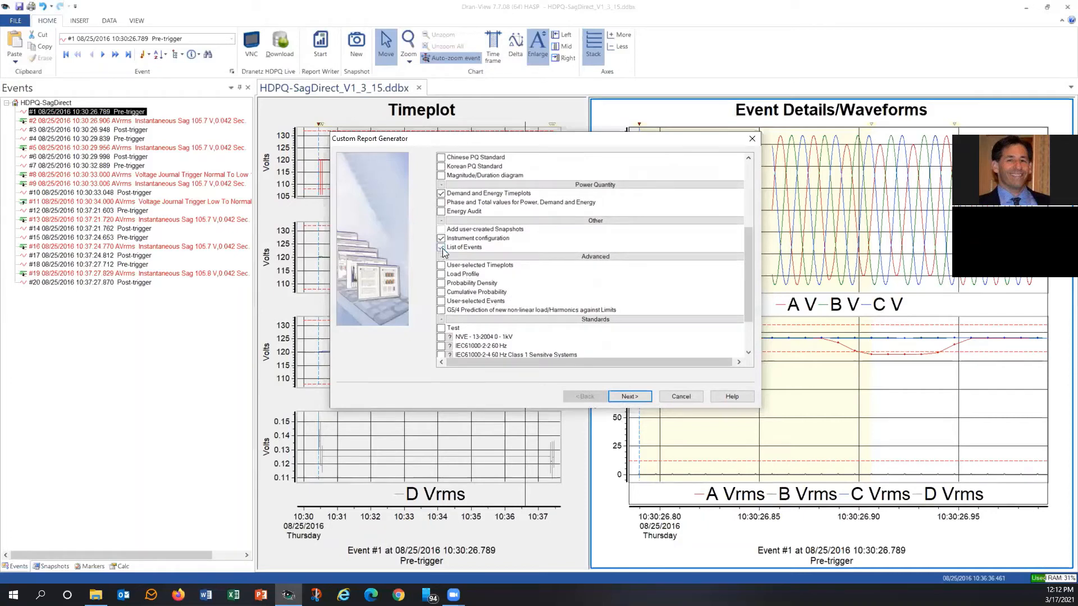
scroll(down, 3)
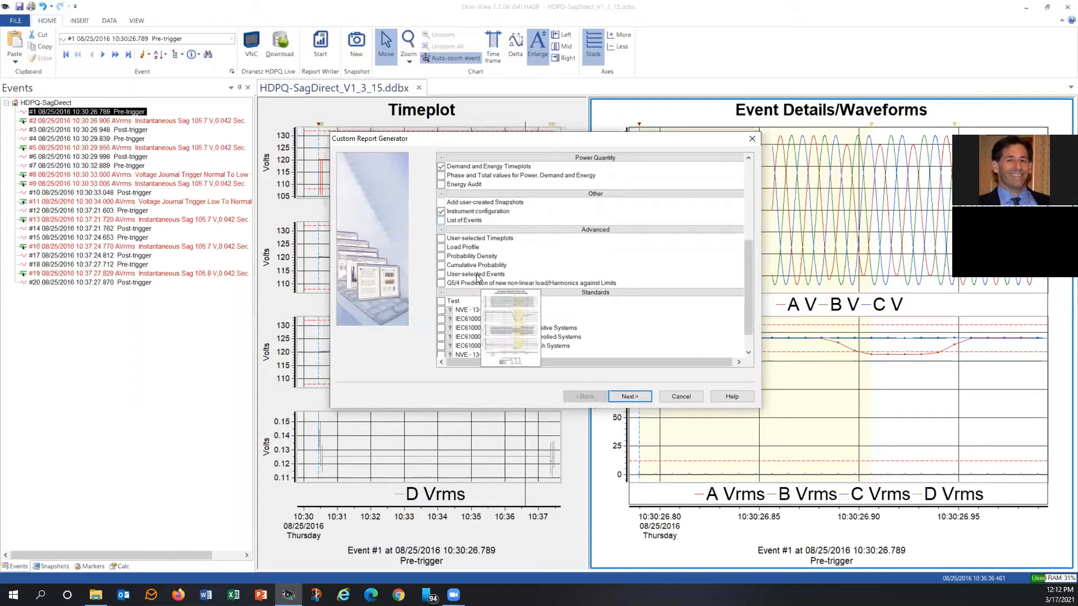
scroll(down, 3)
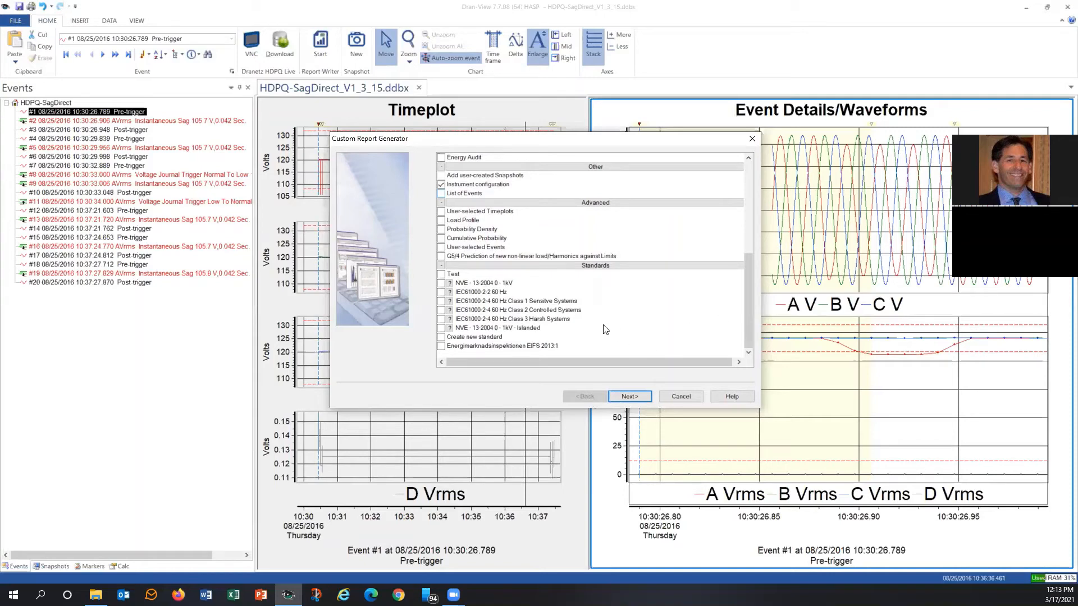
mouse_move(598, 324)
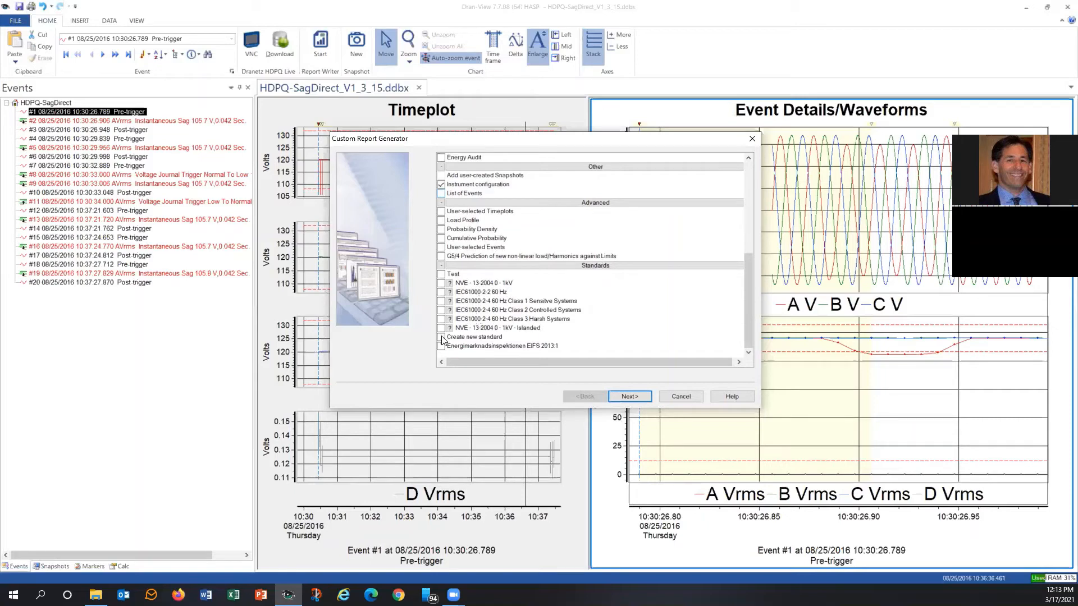
click(442, 337)
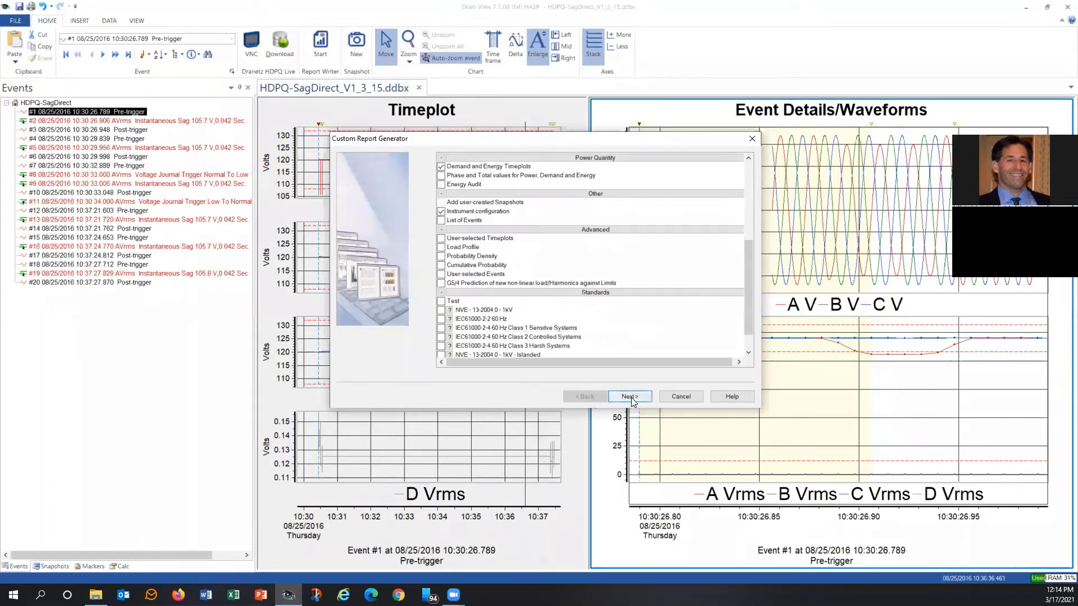
Move Frequency Timeplots to the top of the print order and Voltage Timeplots to the end.
click(627, 395)
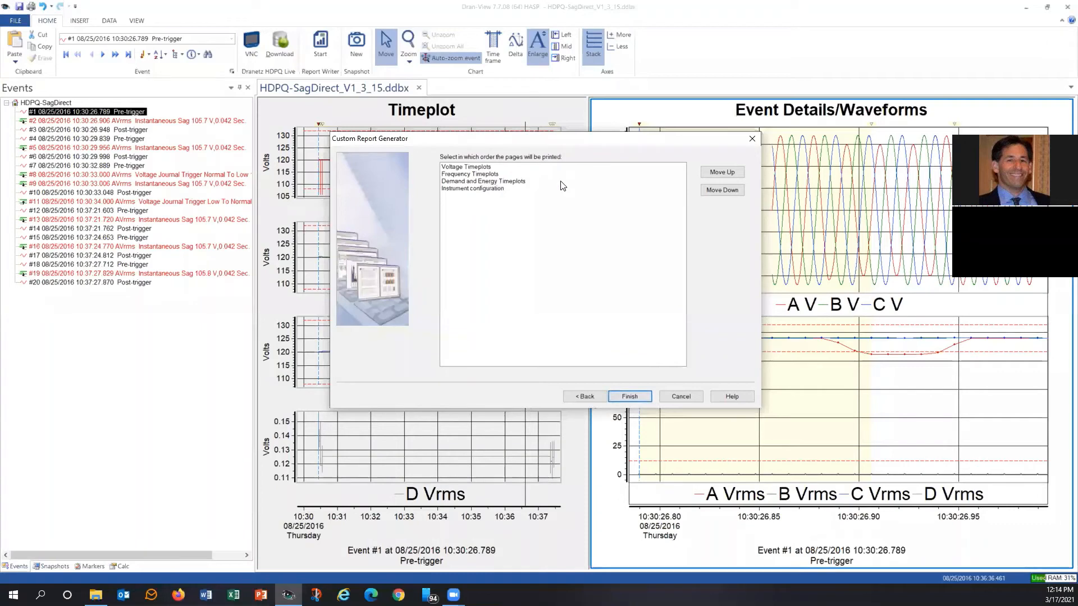
mouse_move(481, 170)
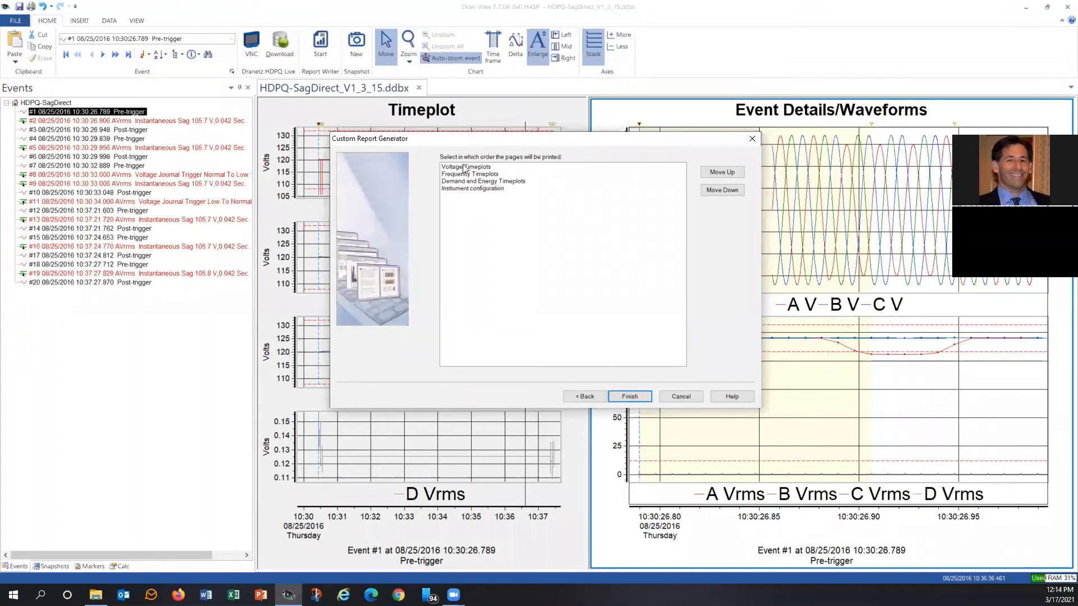
mouse_move(462, 212)
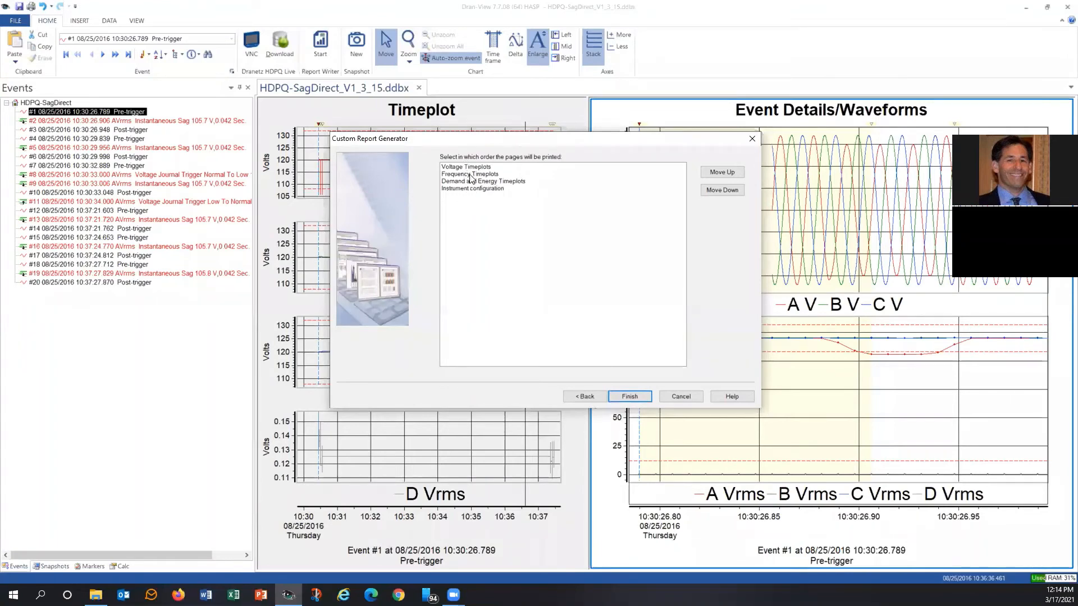
click(470, 174)
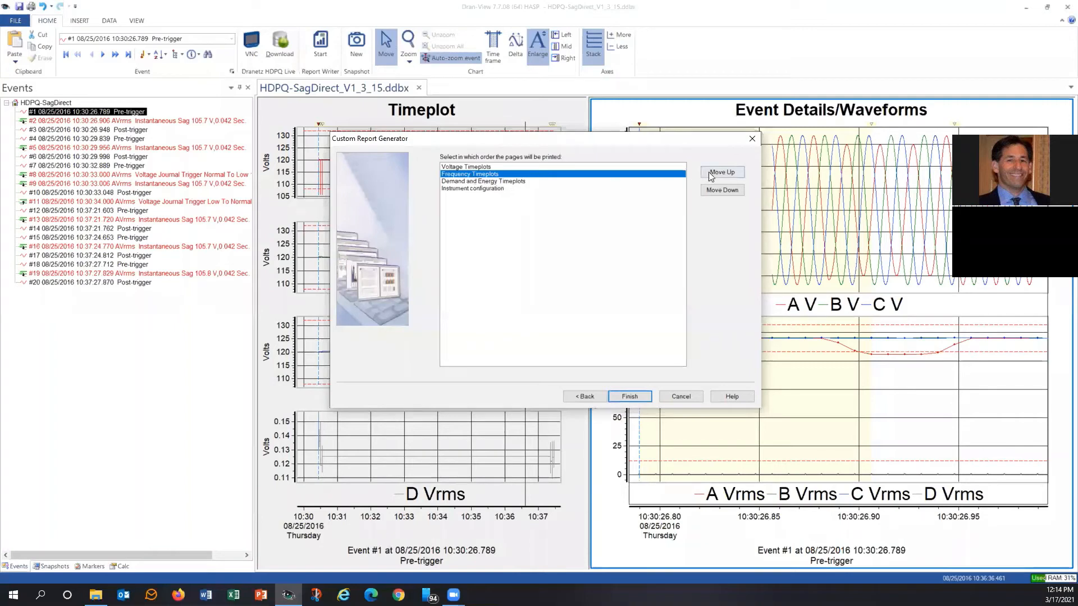
click(721, 172)
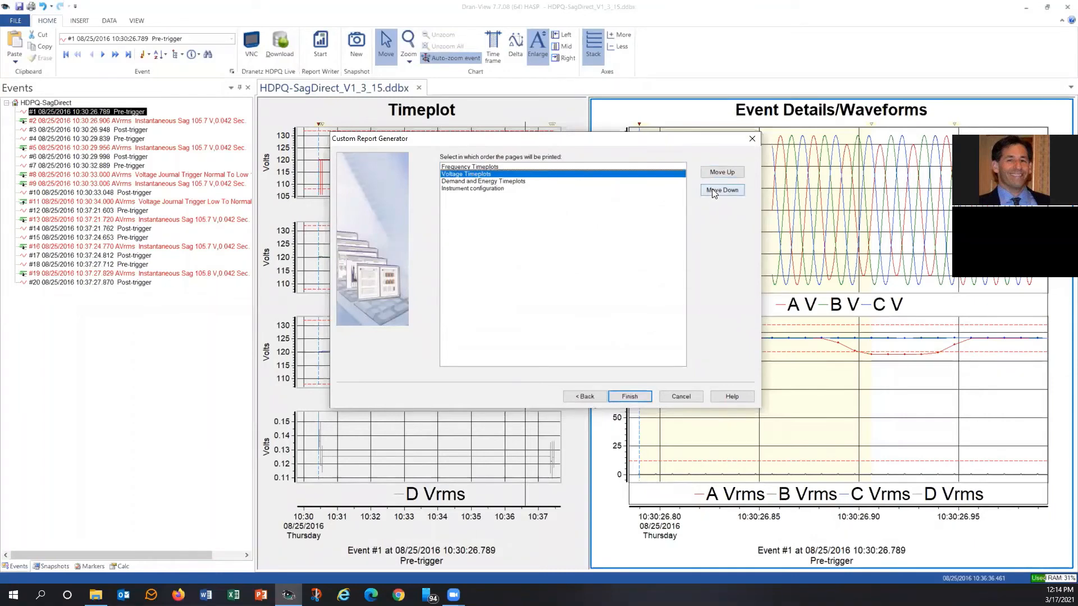
click(721, 190)
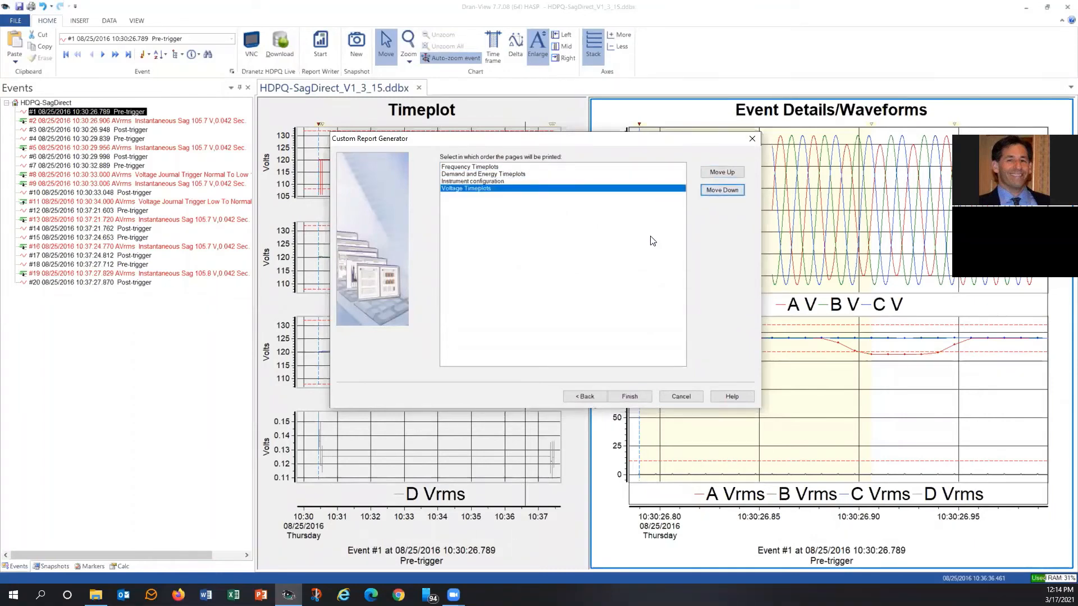
mouse_move(481, 278)
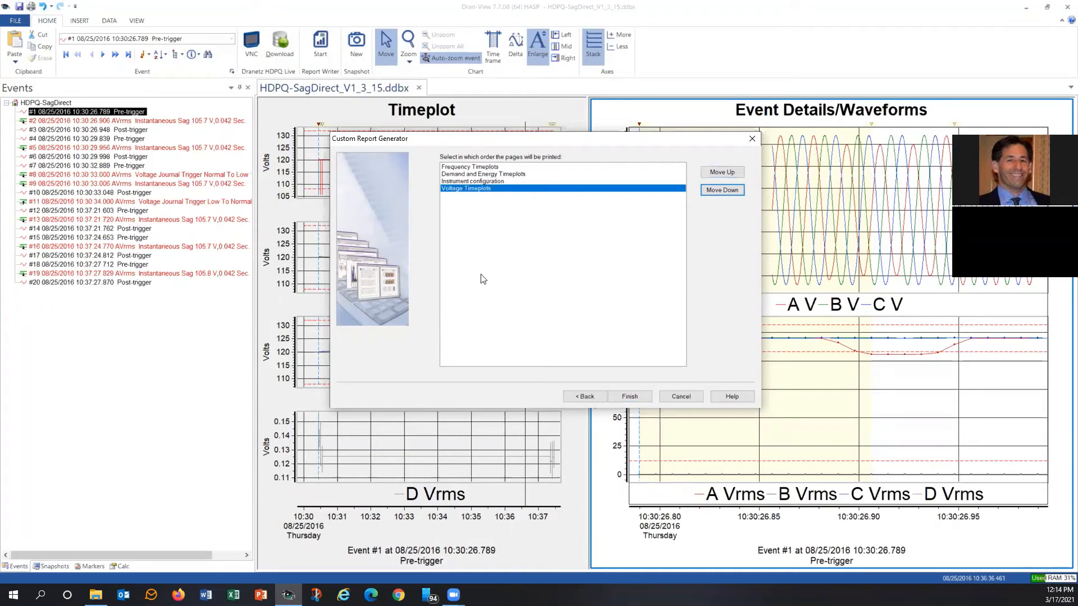
mouse_move(487, 265)
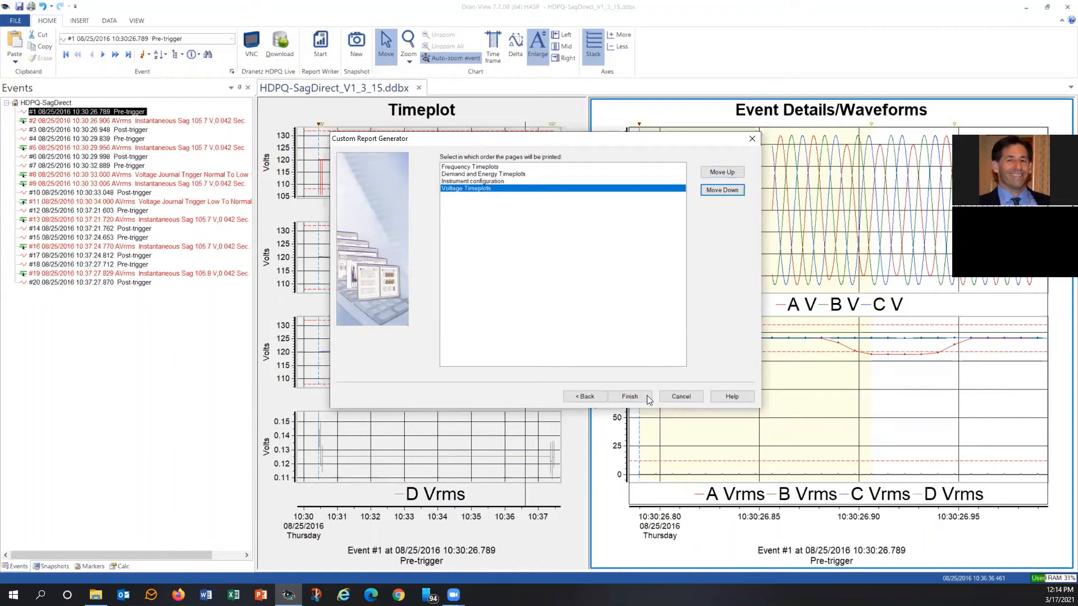
Finish the Custom Report Generator to produce the report.
click(628, 395)
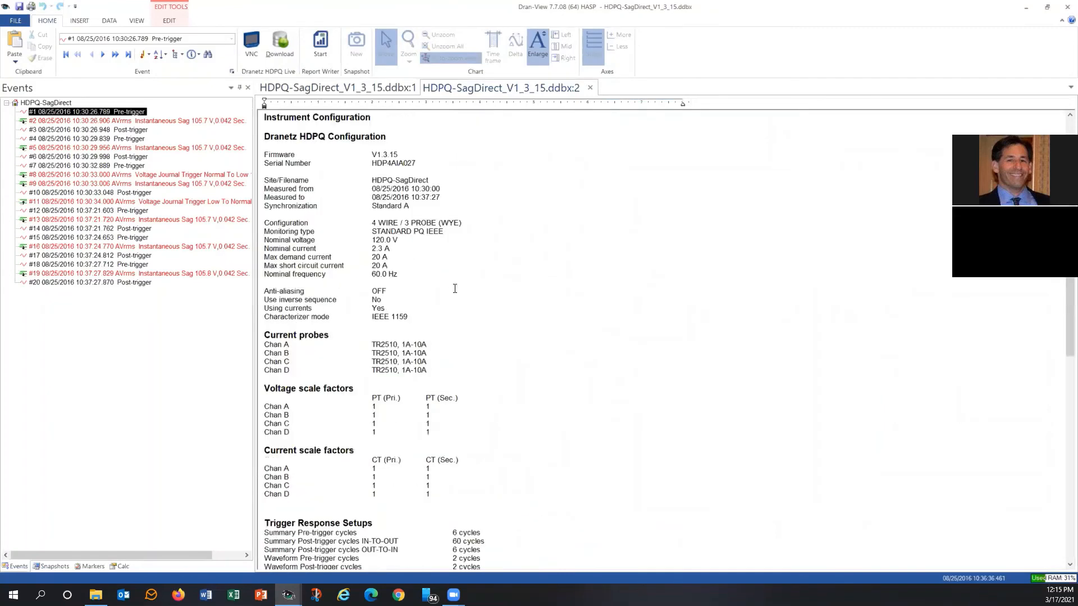
mouse_move(459, 289)
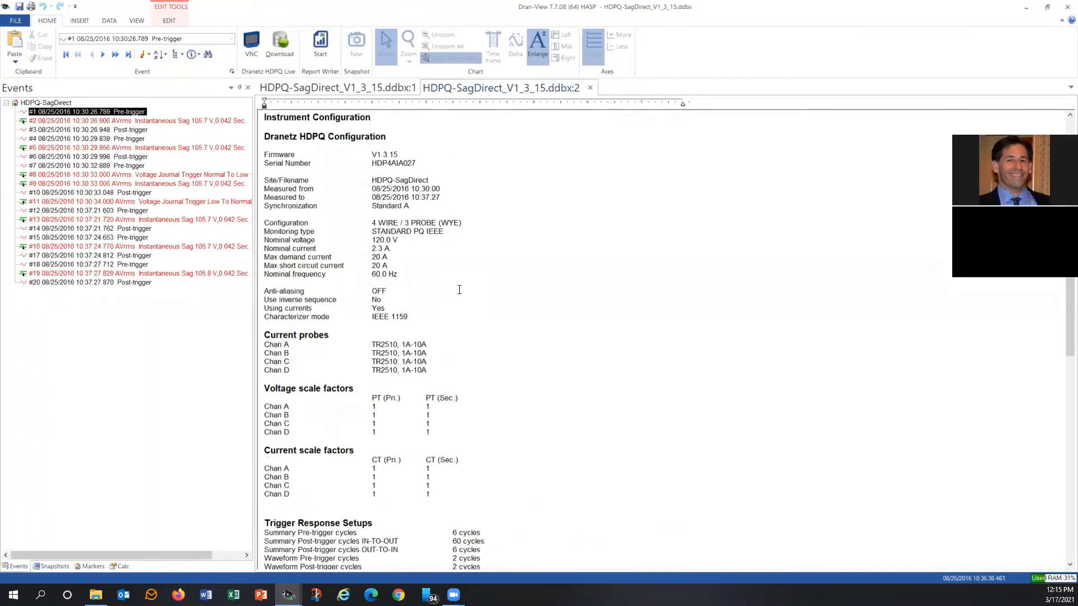
Scroll through the report's configuration, limit setups and voltage timeplots, then close its tab.
scroll(down, 3)
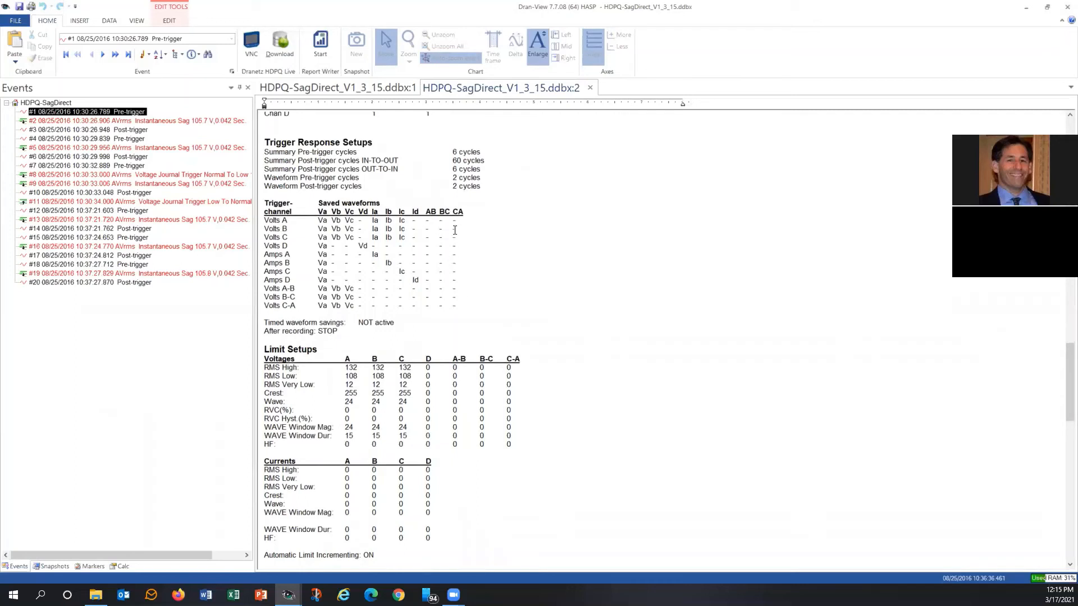
scroll(down, 3)
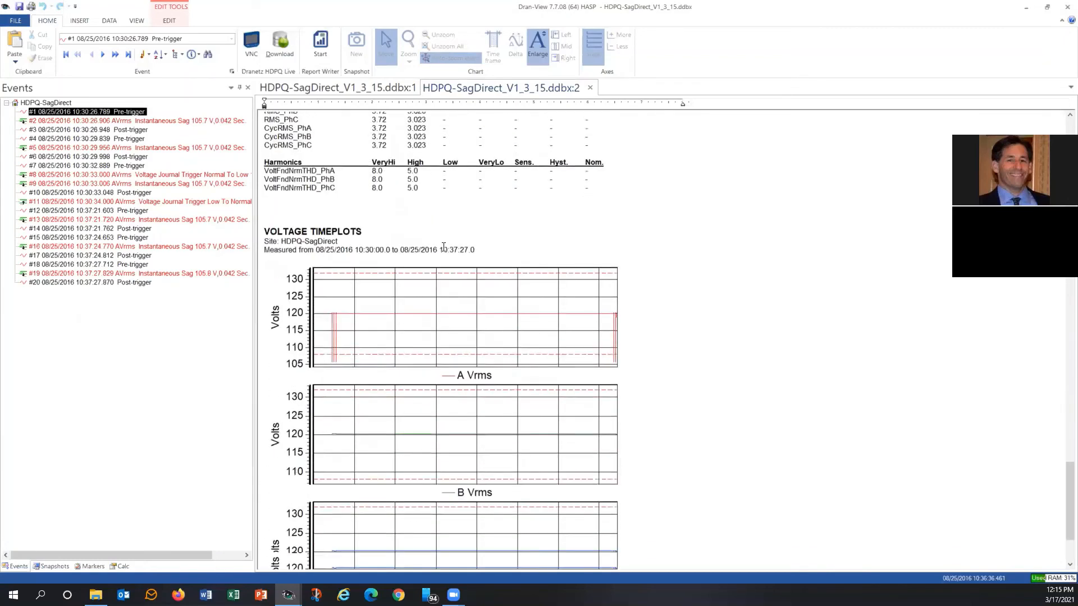
scroll(down, 3)
text(wejweqwpeoqwpeojwe)
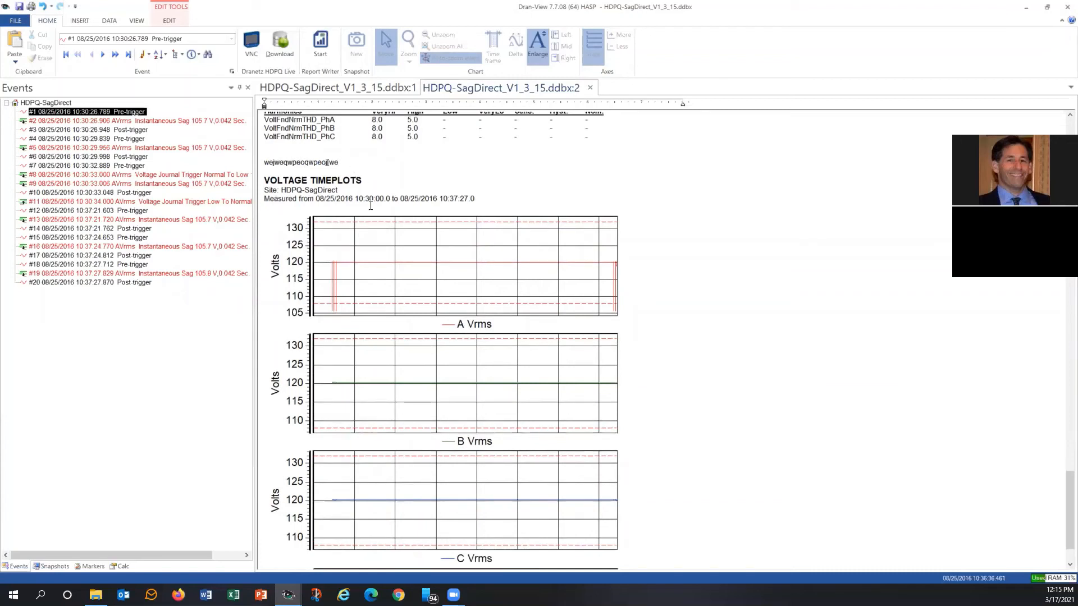
mouse_move(146, 76)
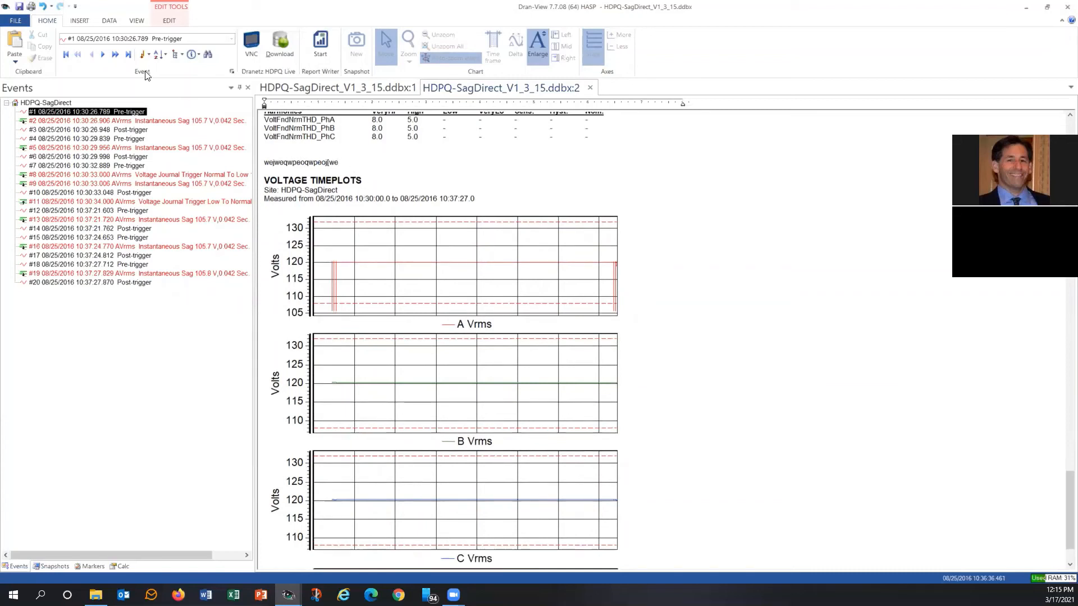
click(16, 20)
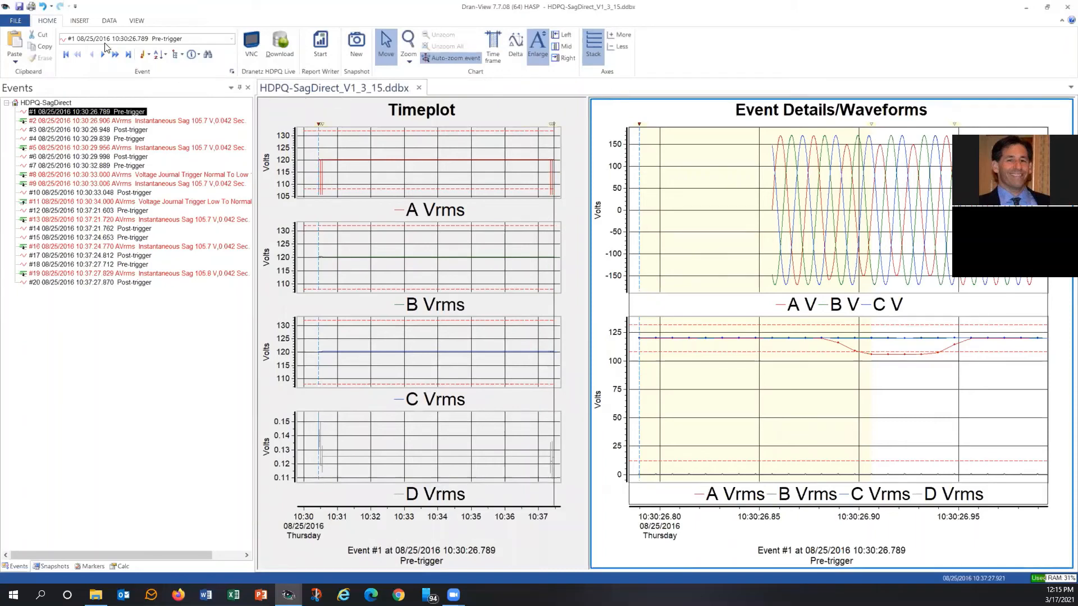
mouse_move(319, 45)
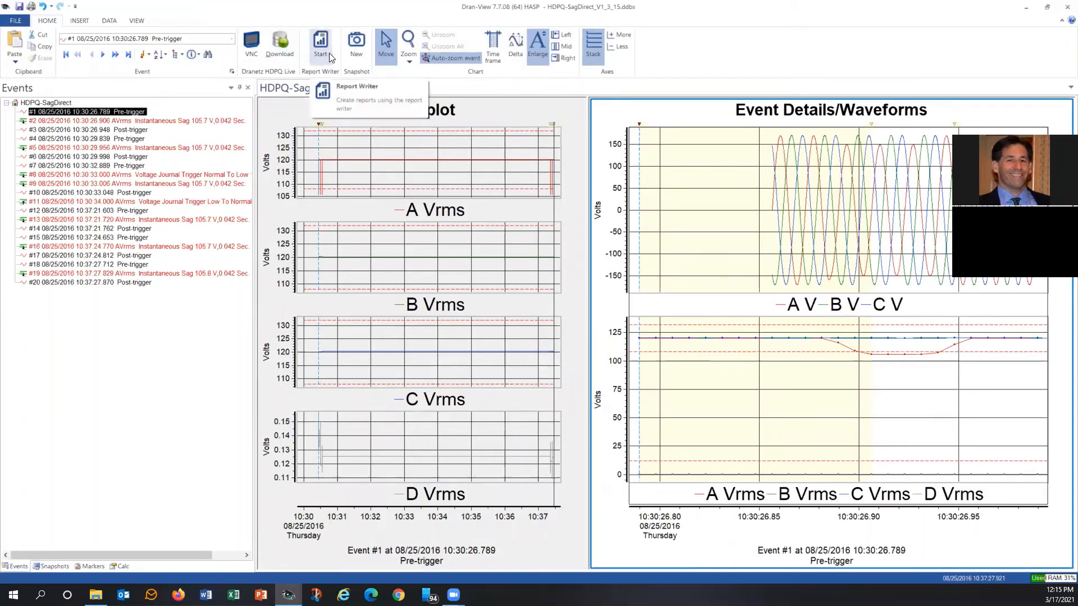
Start a Custom report with Create new standard ticked, advancing to Compare Against Limits.
click(319, 43)
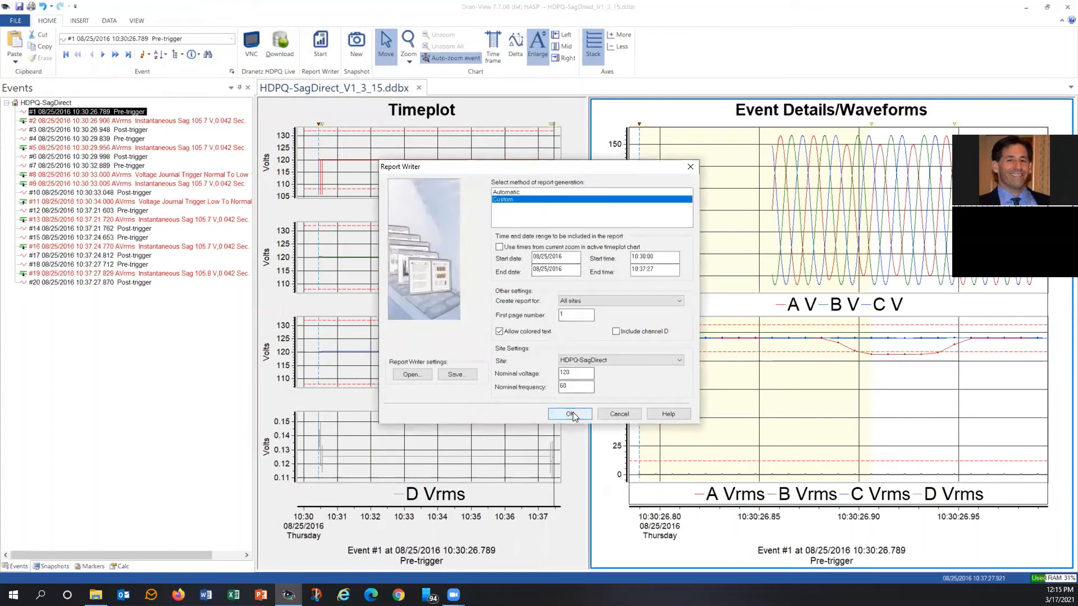
click(569, 414)
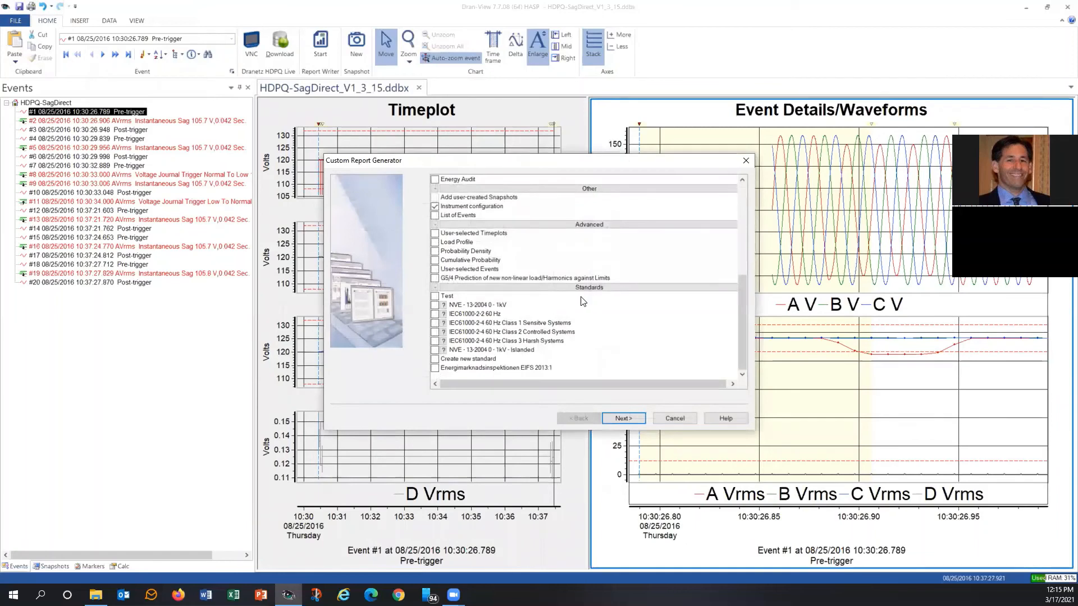
mouse_move(464, 376)
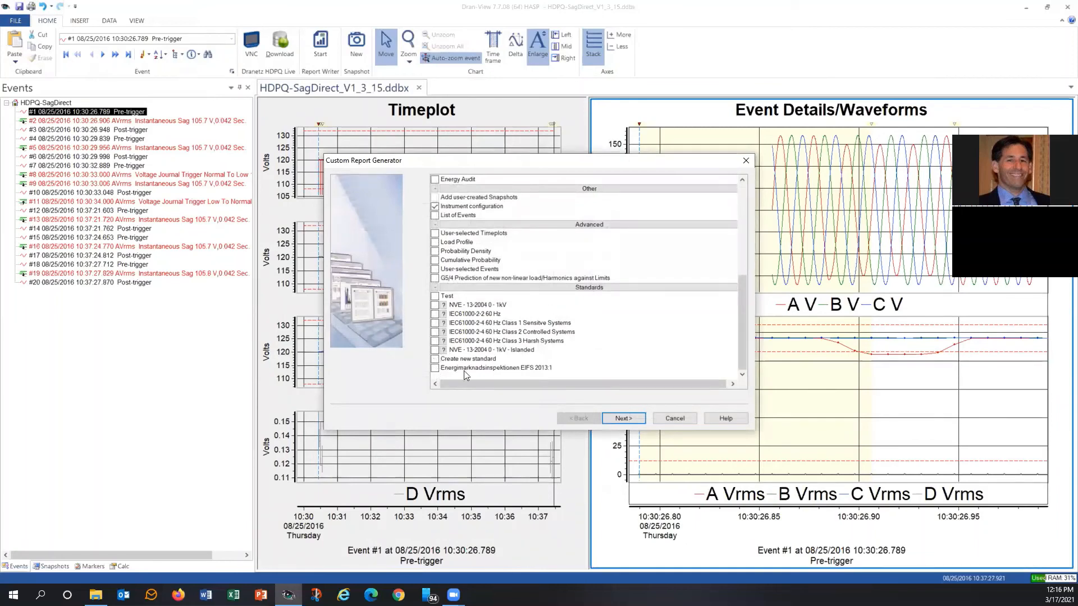
click(434, 358)
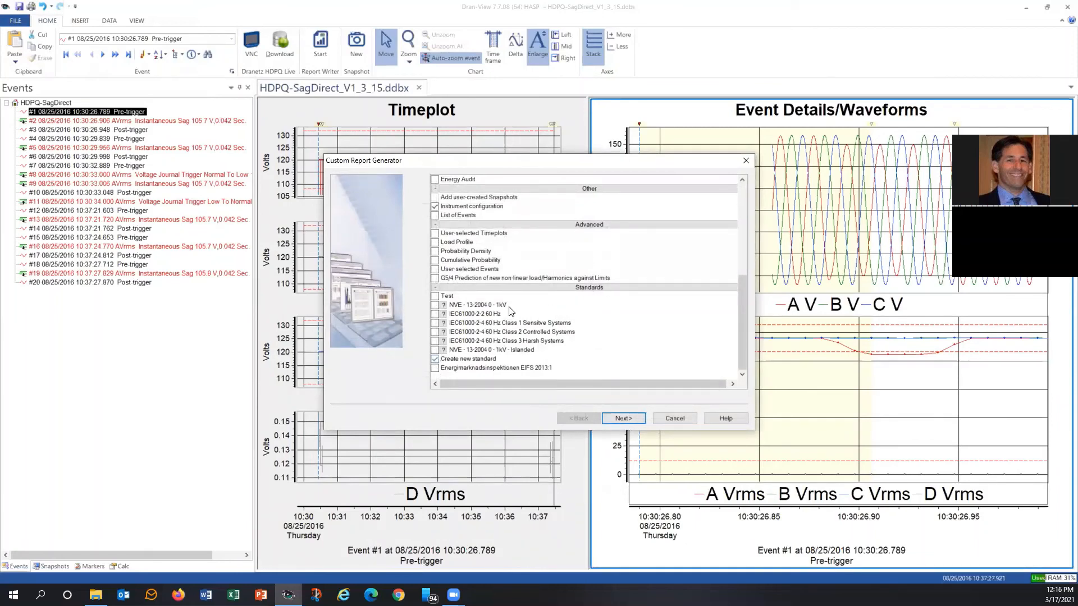
click(621, 418)
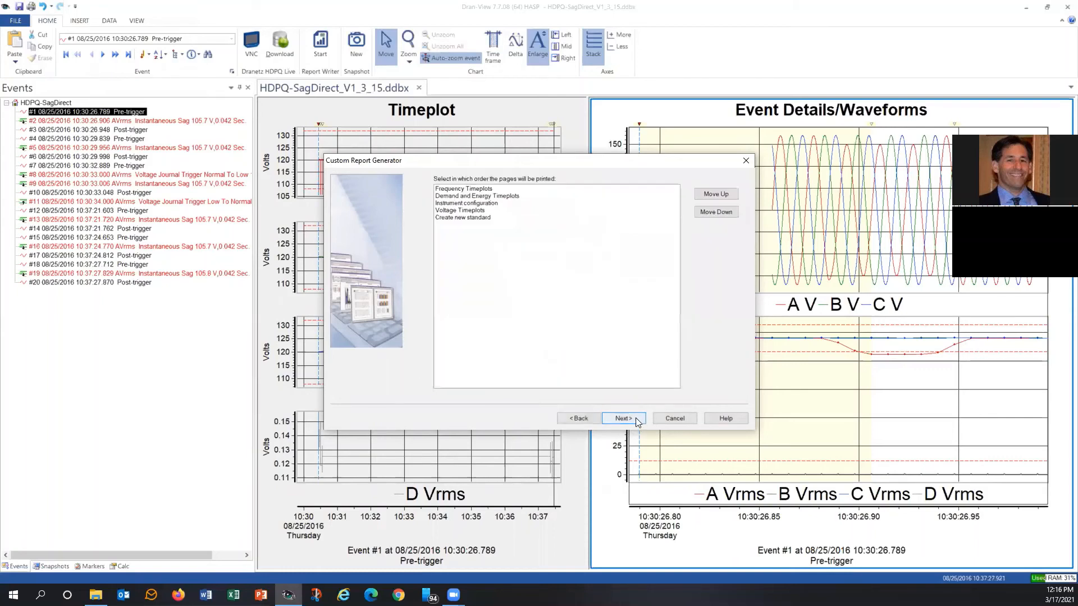
click(621, 418)
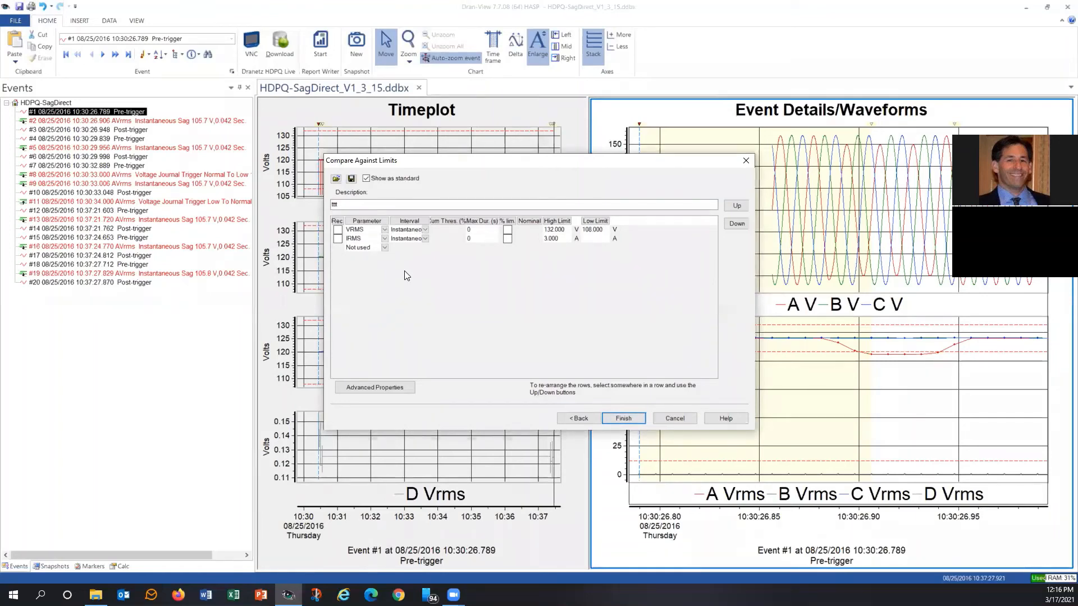
mouse_move(408, 257)
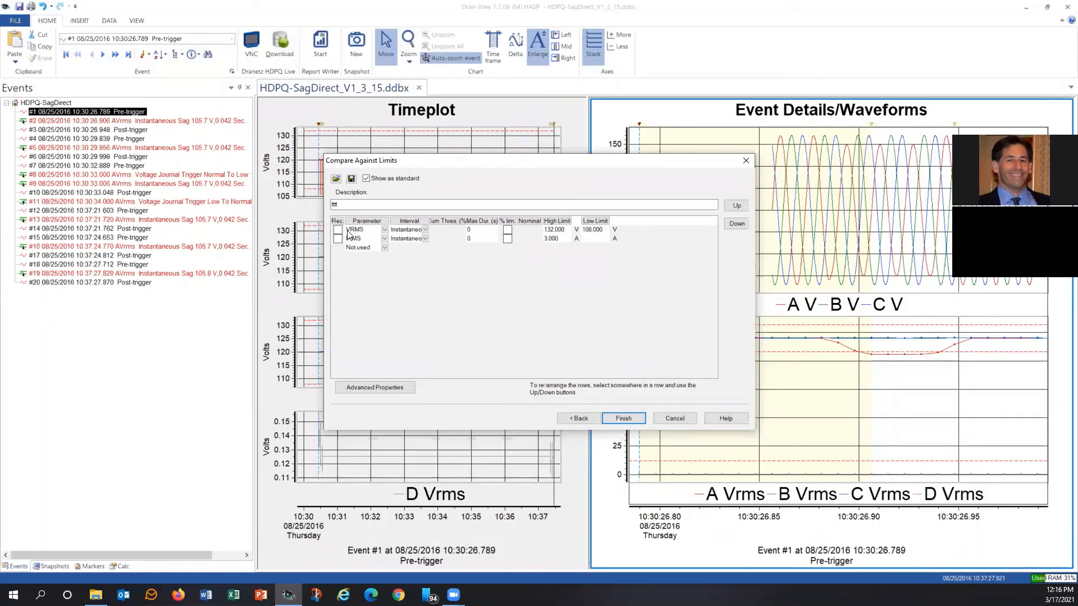
Describe the new standard as 'Test 1' and enable the VRMS limit row.
click(529, 204)
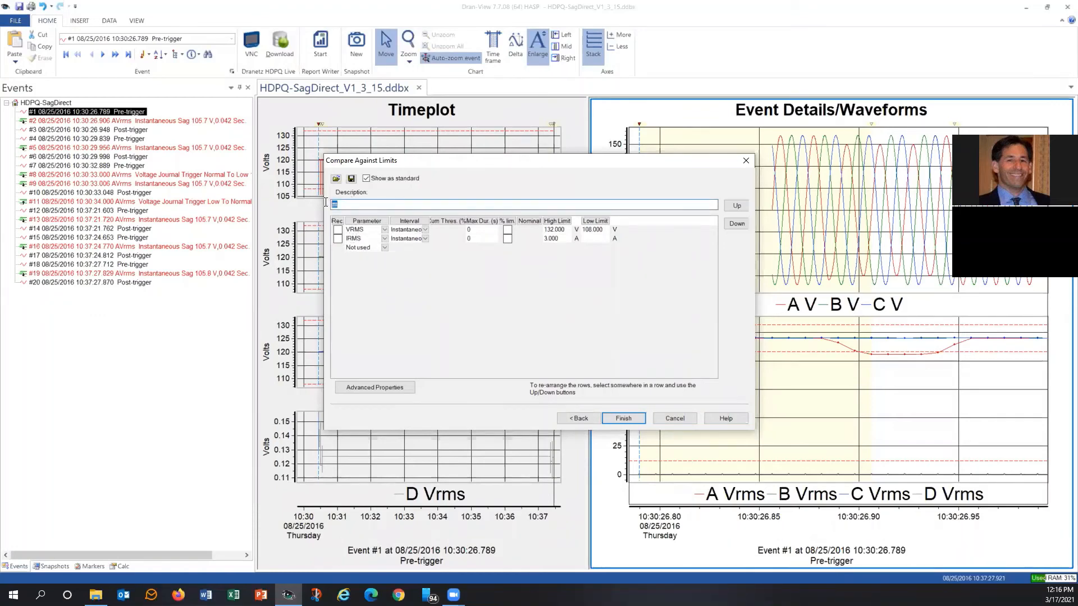
text(T)
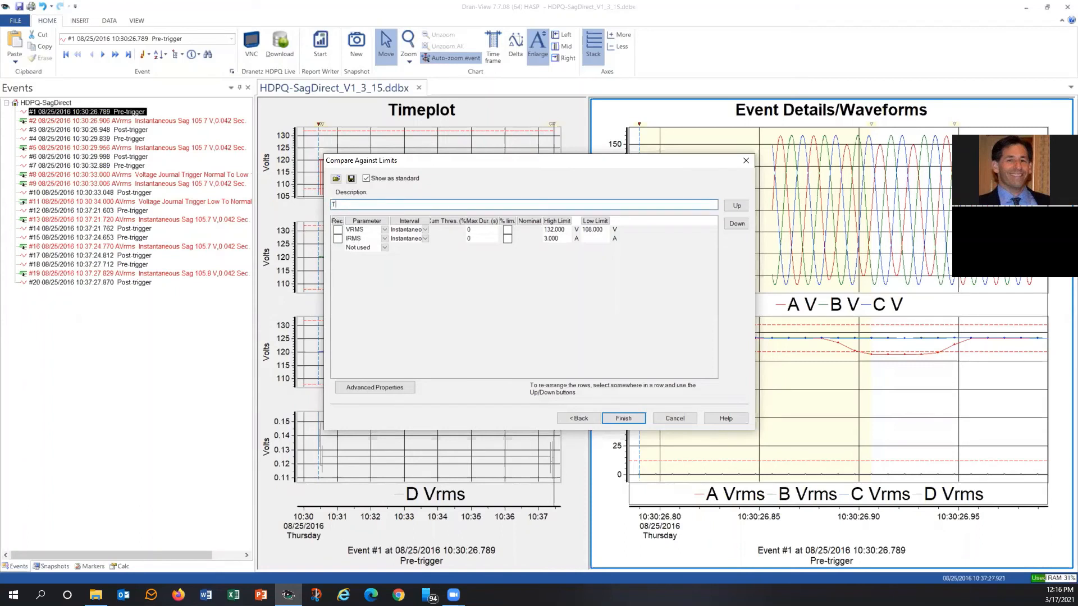
text(est 1)
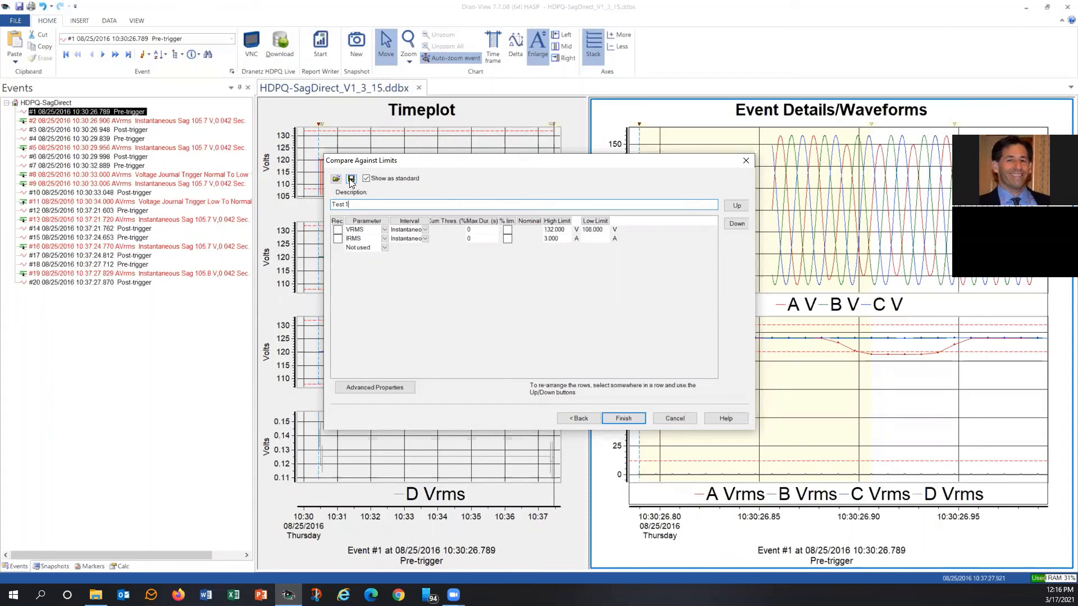
click(338, 230)
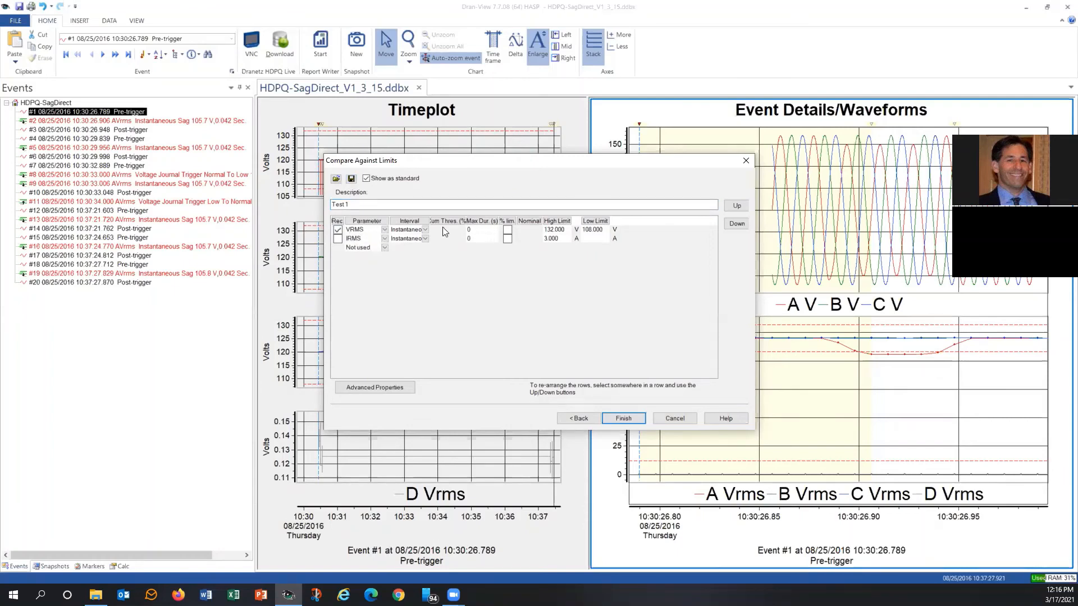
mouse_move(553, 234)
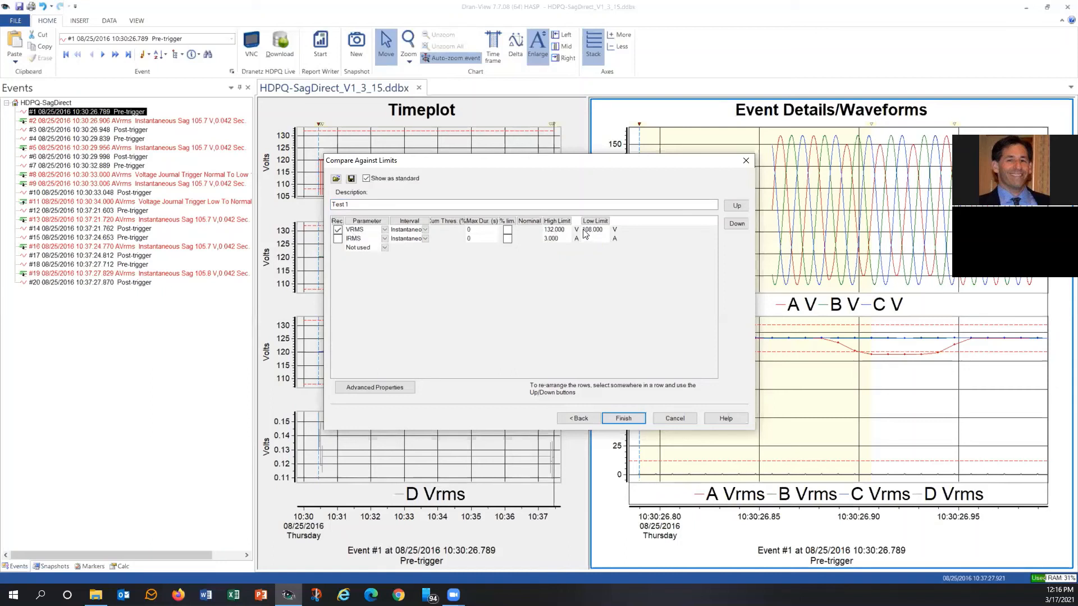
mouse_move(581, 230)
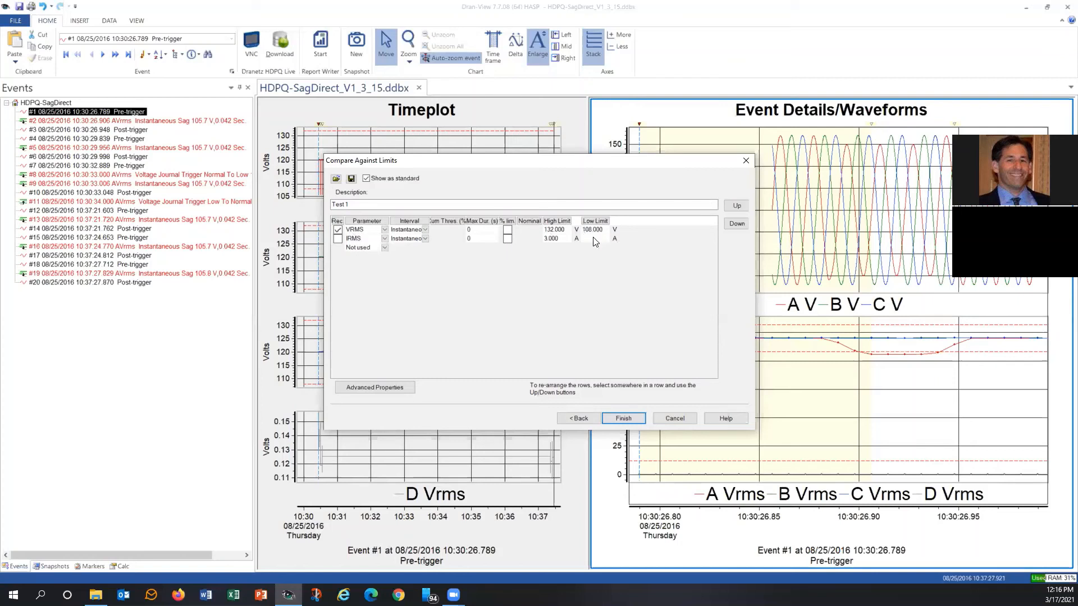
mouse_move(591, 264)
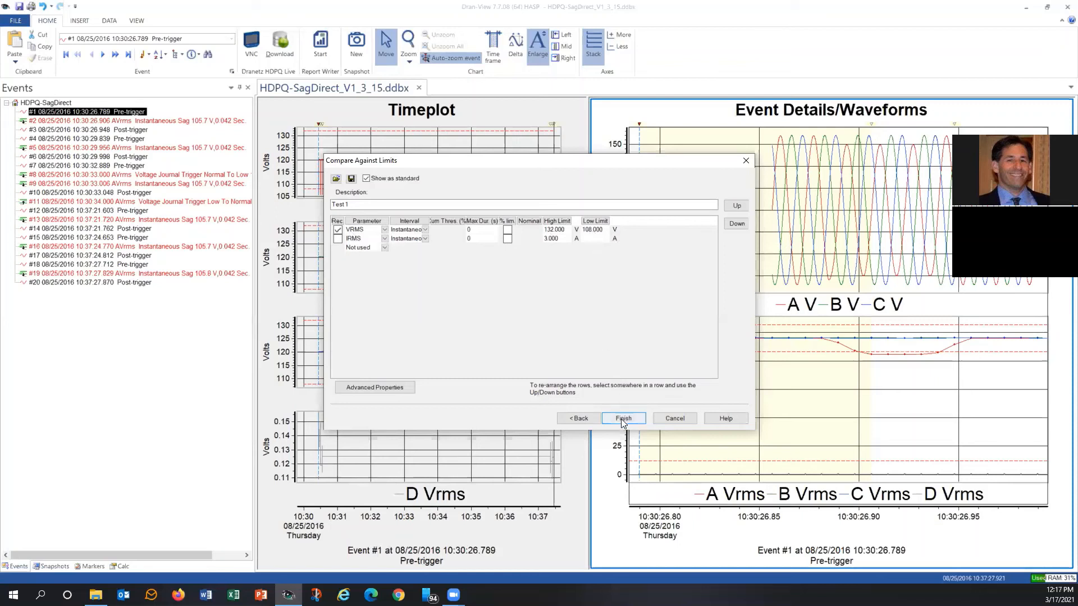
Finish the Test 1 standard and confirm saving it before the report generates.
click(621, 418)
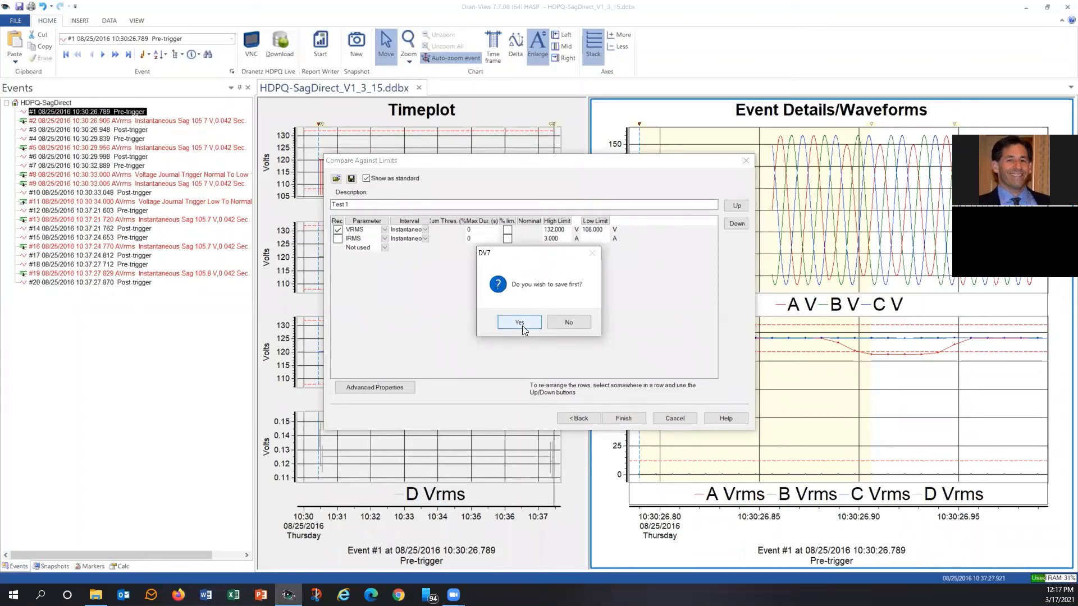
click(517, 322)
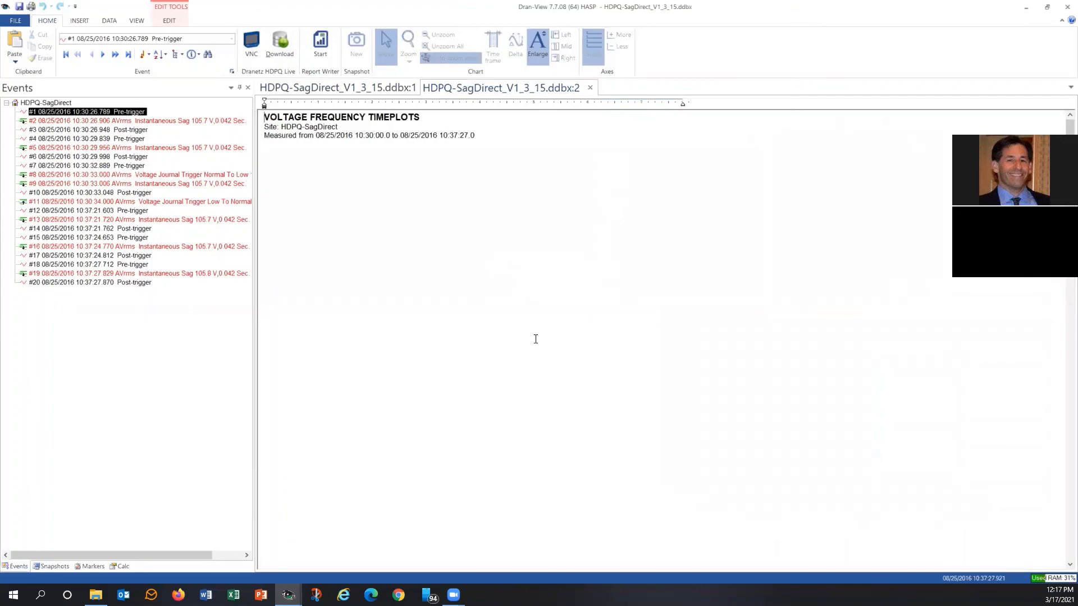
scroll(down, 3)
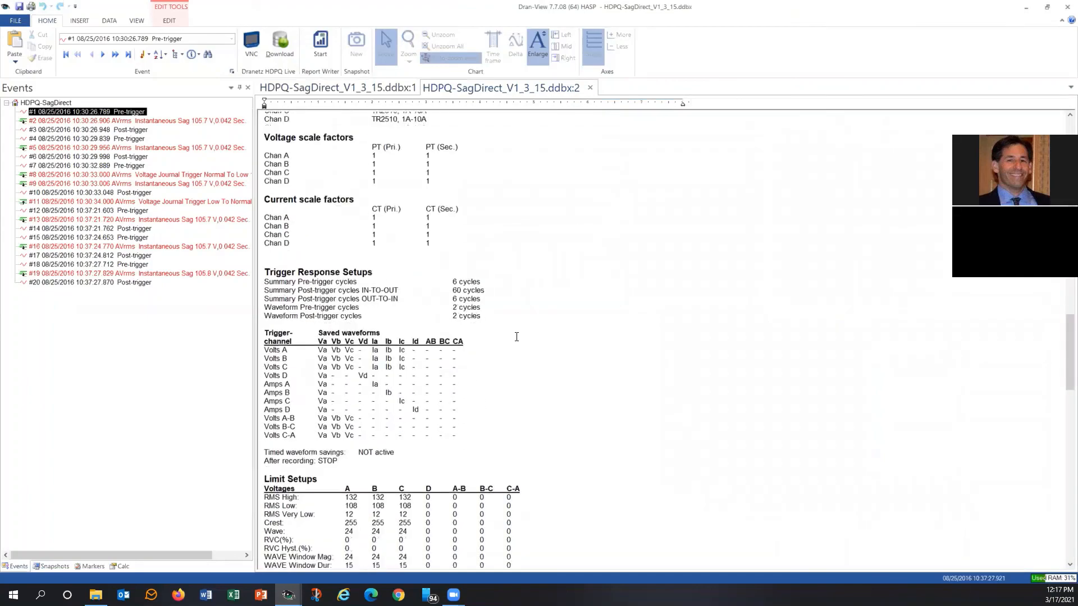
scroll(down, 3)
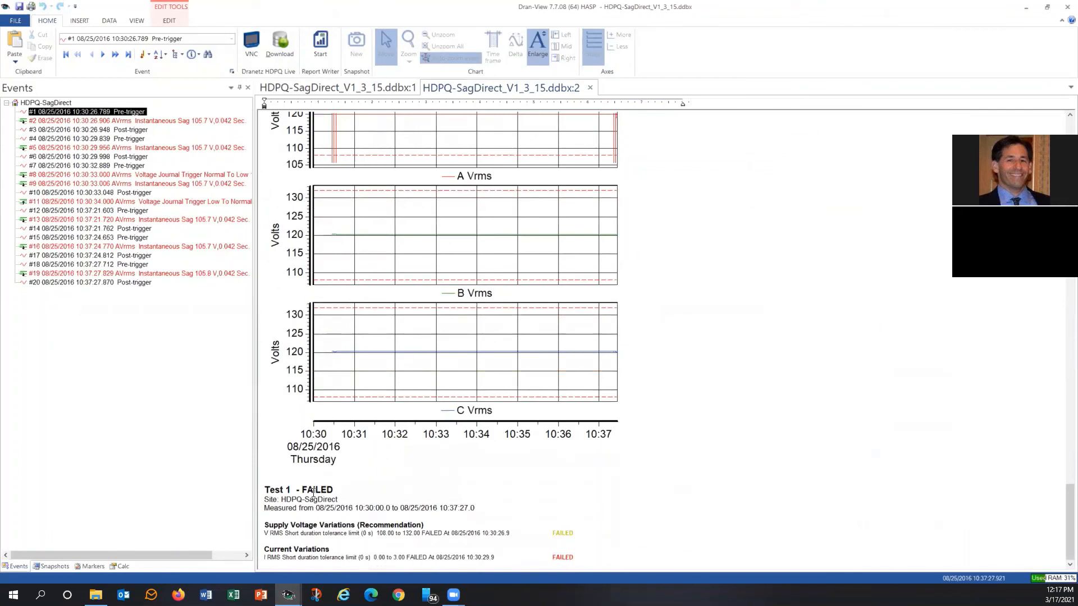
double_click(298, 490)
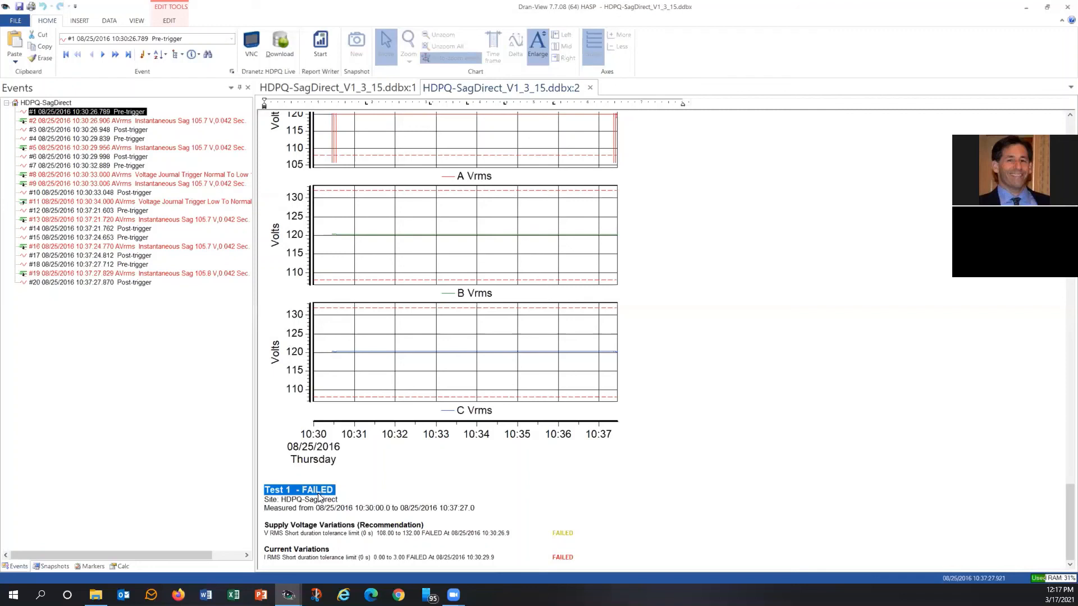
scroll(down, 3)
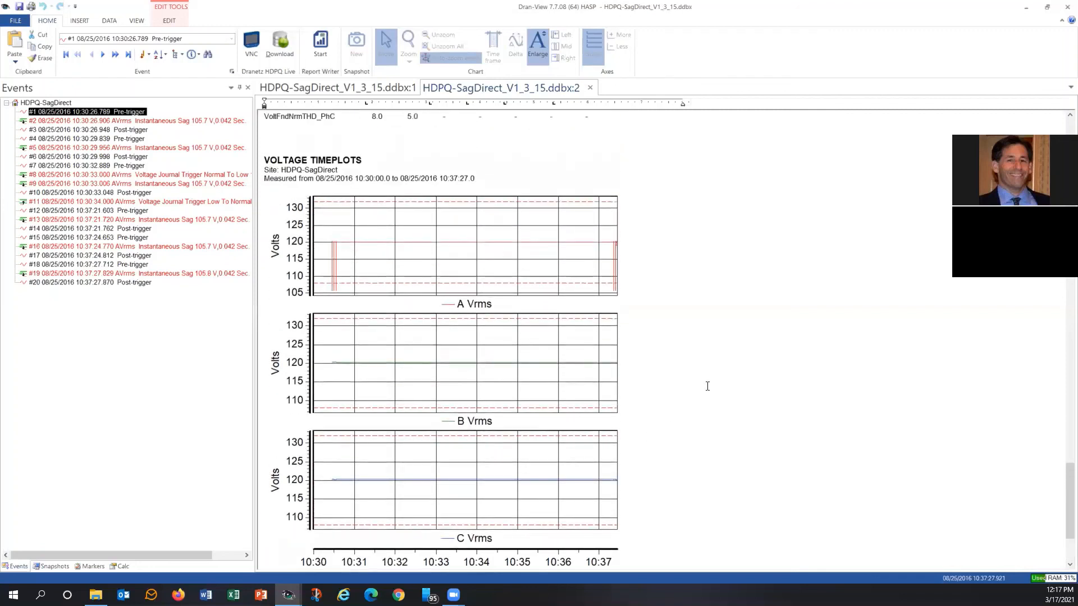